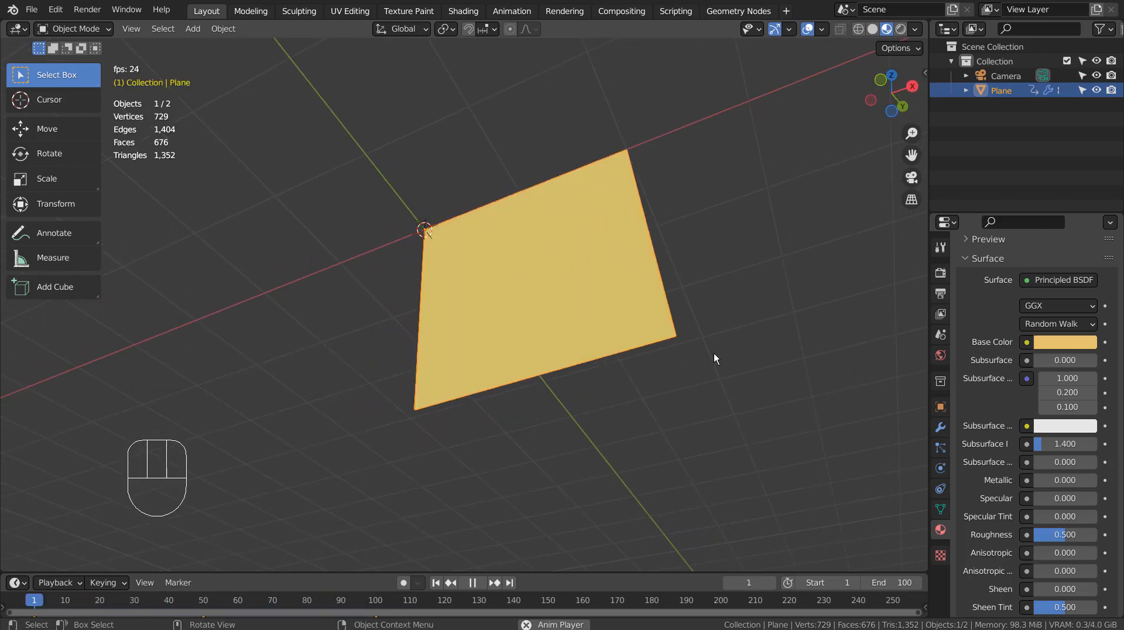
# Step: Preview the finished cloth animation, then begin a new scene containing only the camera
pyautogui.click(471, 582)
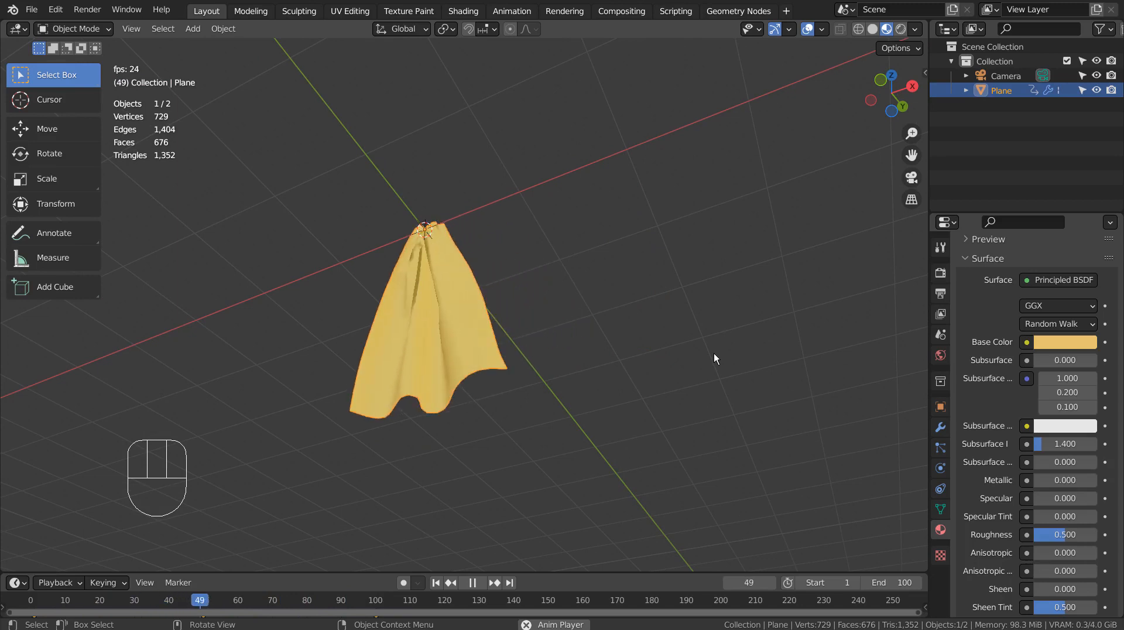
pyautogui.click(472, 582)
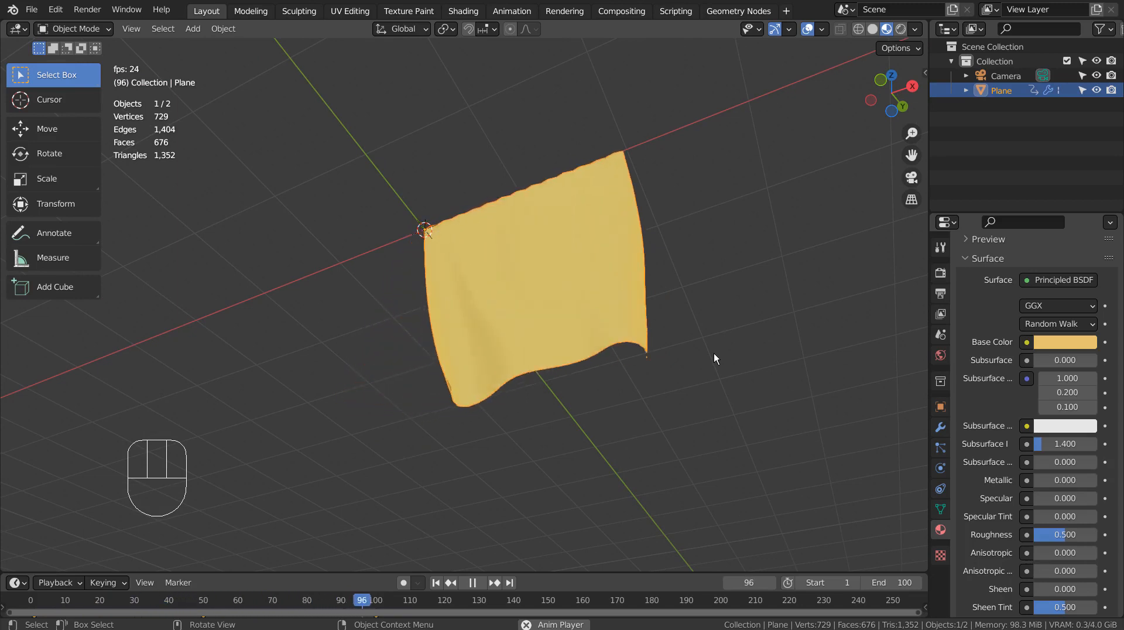
pyautogui.click(186, 600)
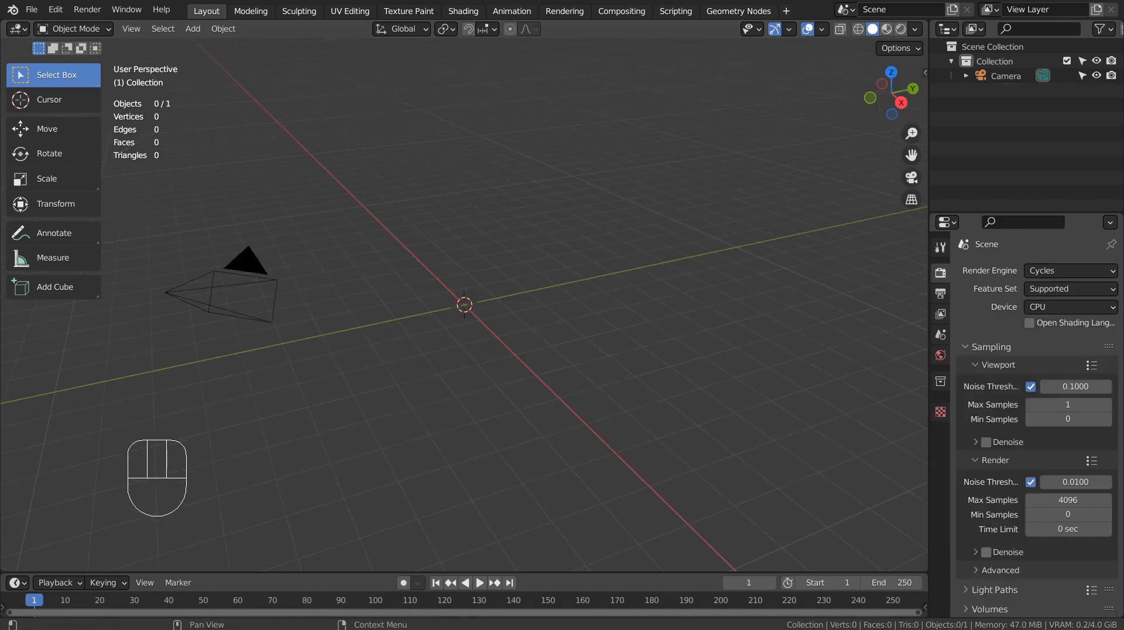
# Step: Add a plane and shift it along X and Y so a corner meets the origin
pyautogui.press('shift+a')
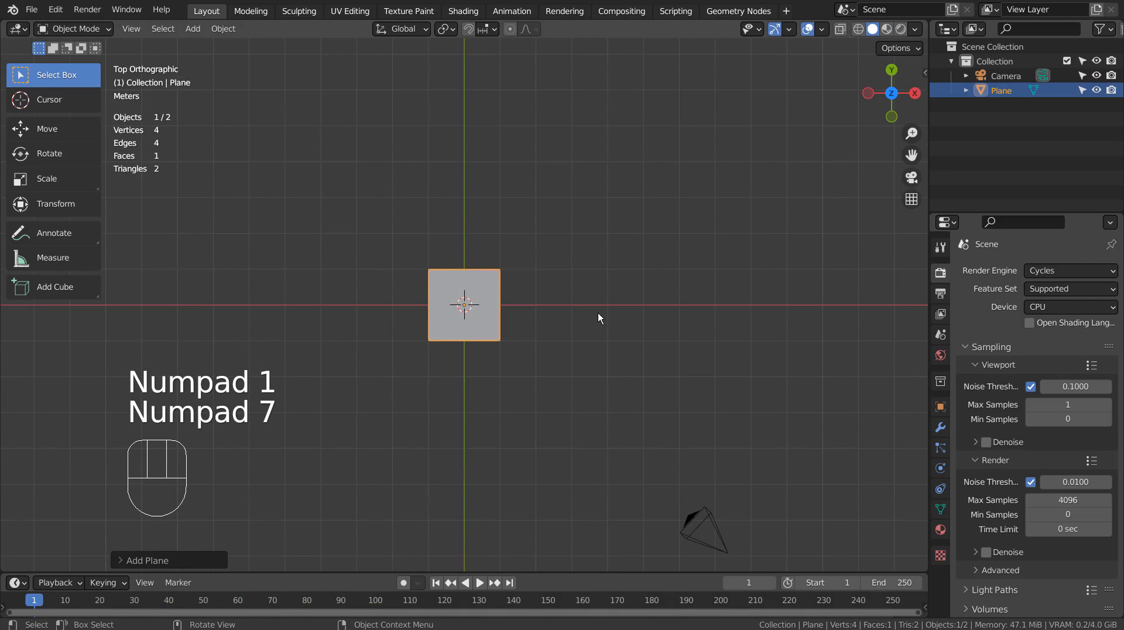
pyautogui.press('g')
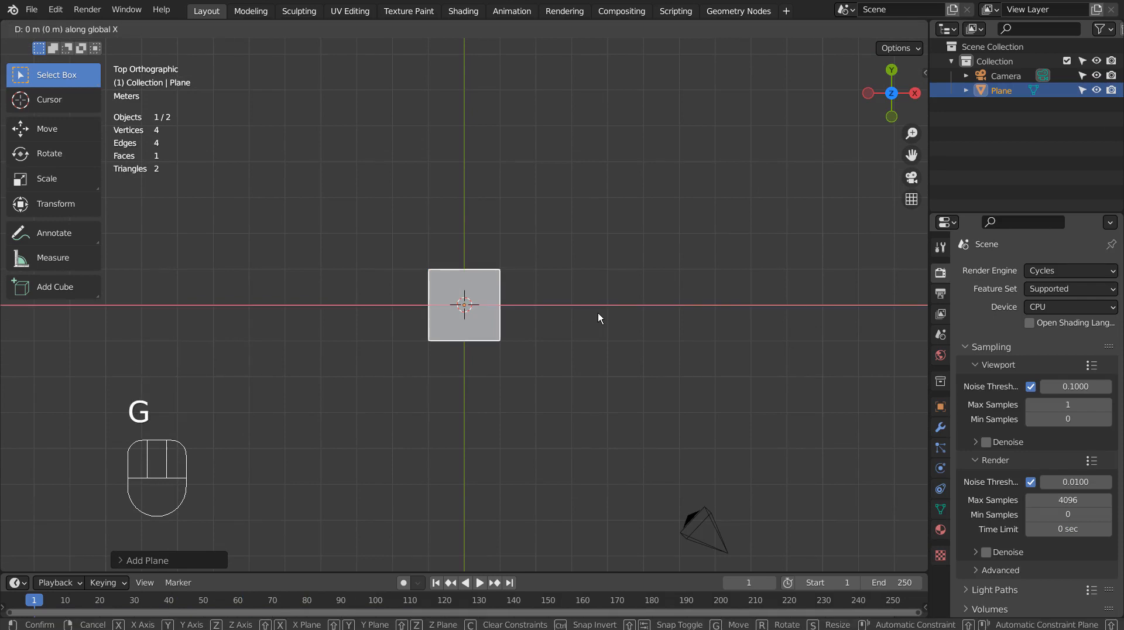
pyautogui.press('g')
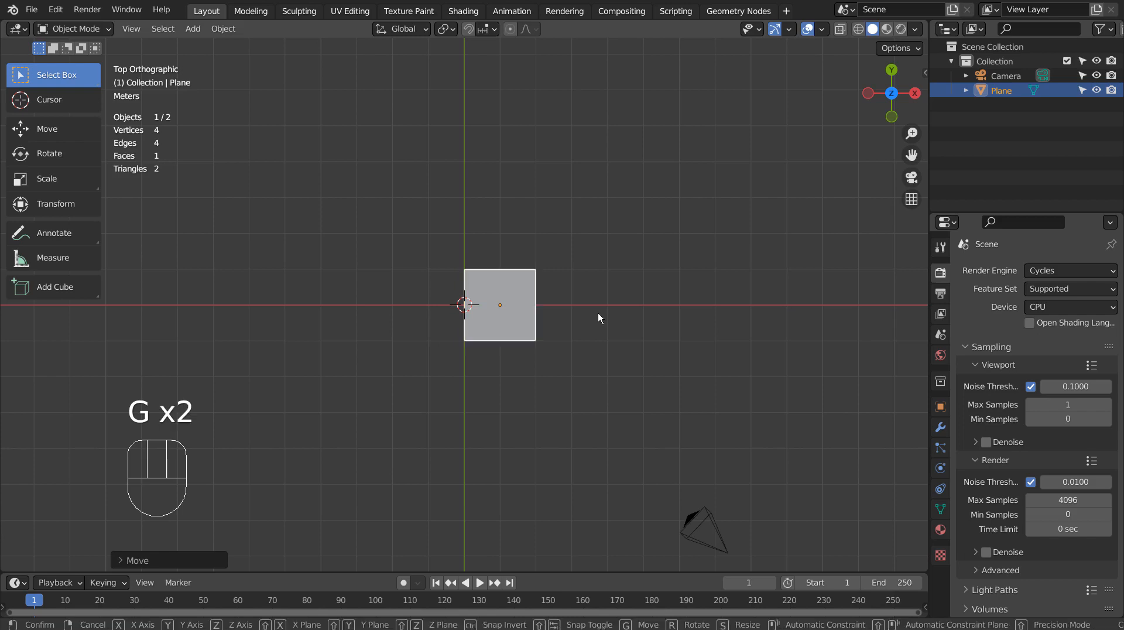
pyautogui.press('y')
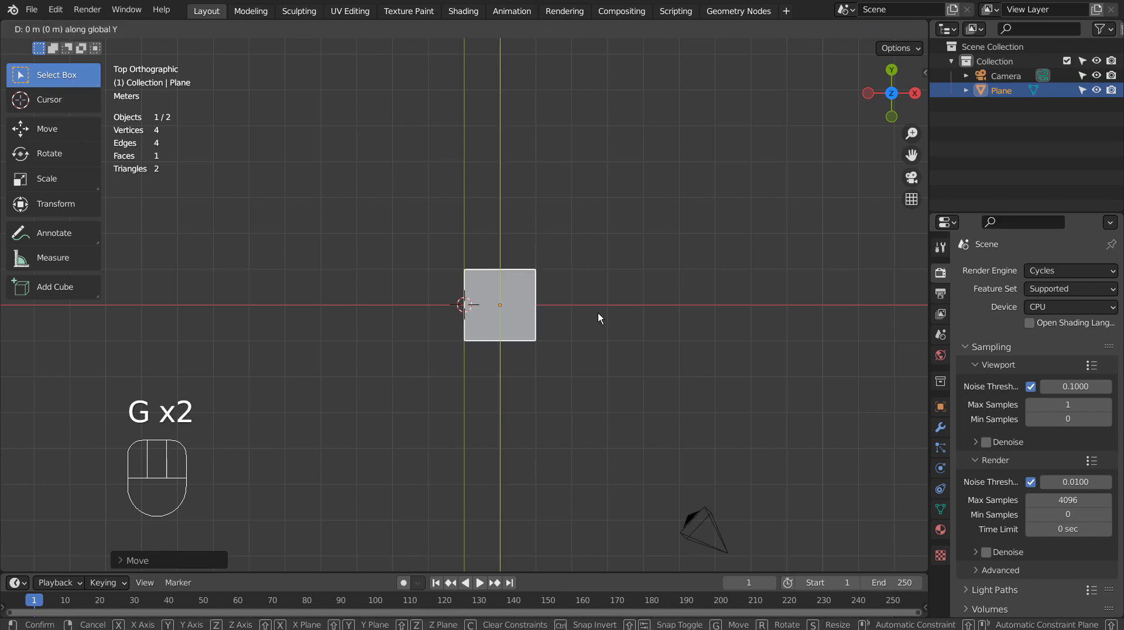
pyautogui.click(598, 319)
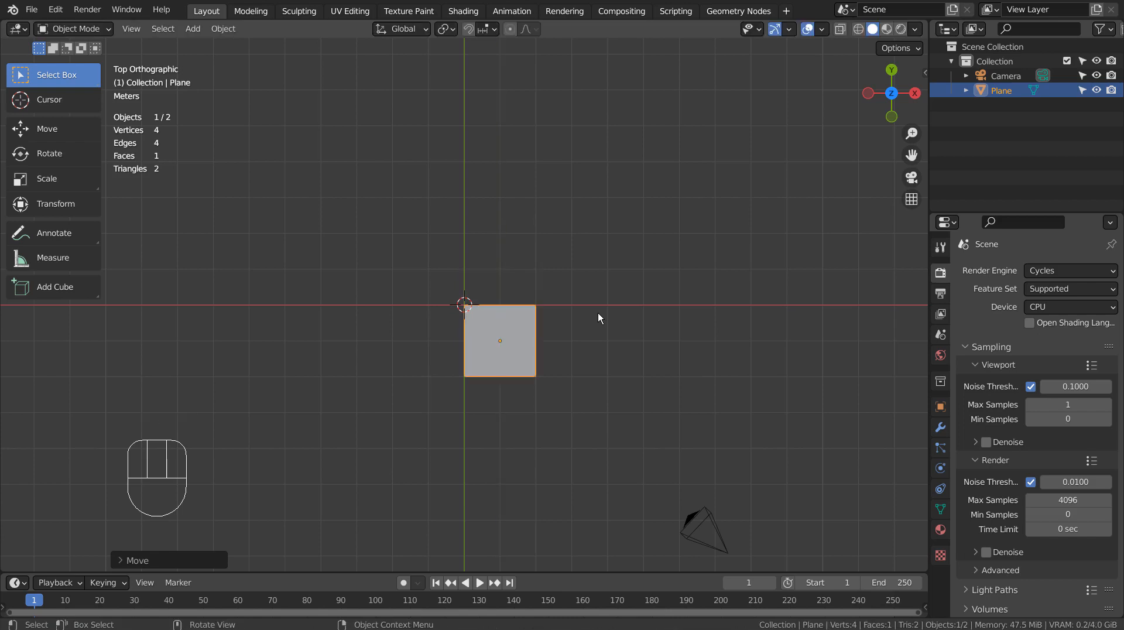
pyautogui.moveTo(508, 332)
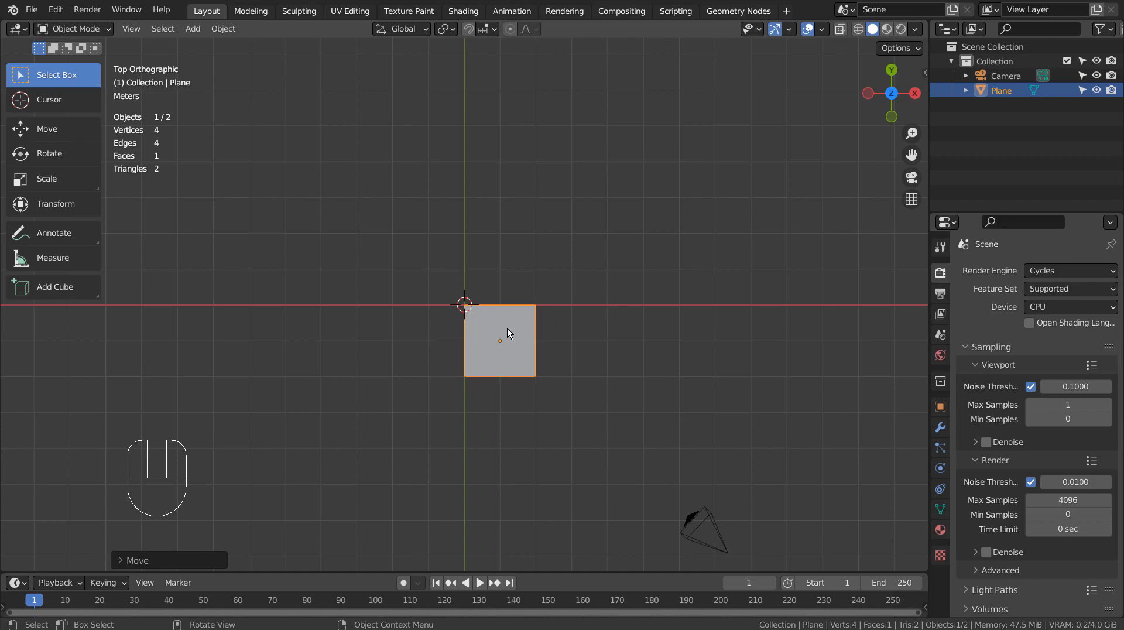
pyautogui.moveTo(499, 334)
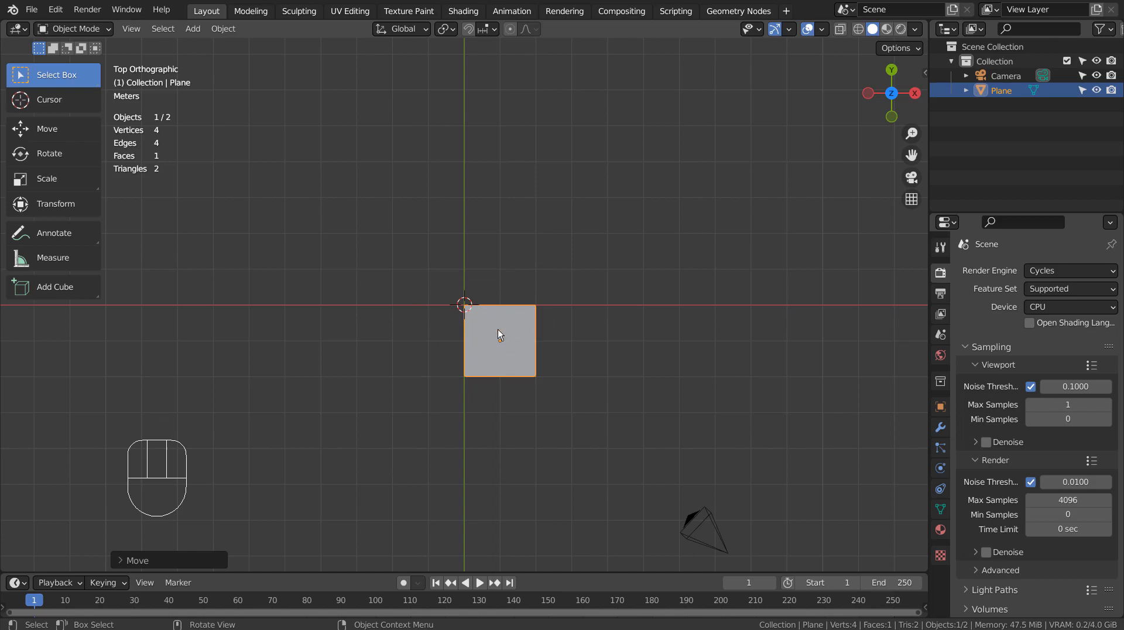
pyautogui.press('s')
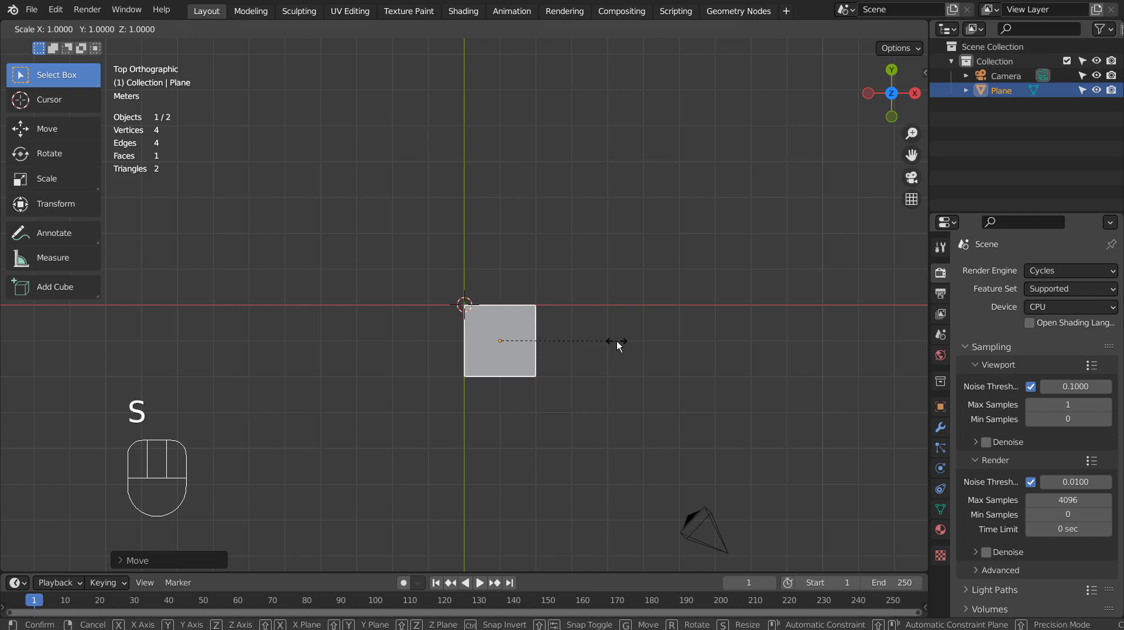
pyautogui.moveTo(910, 328)
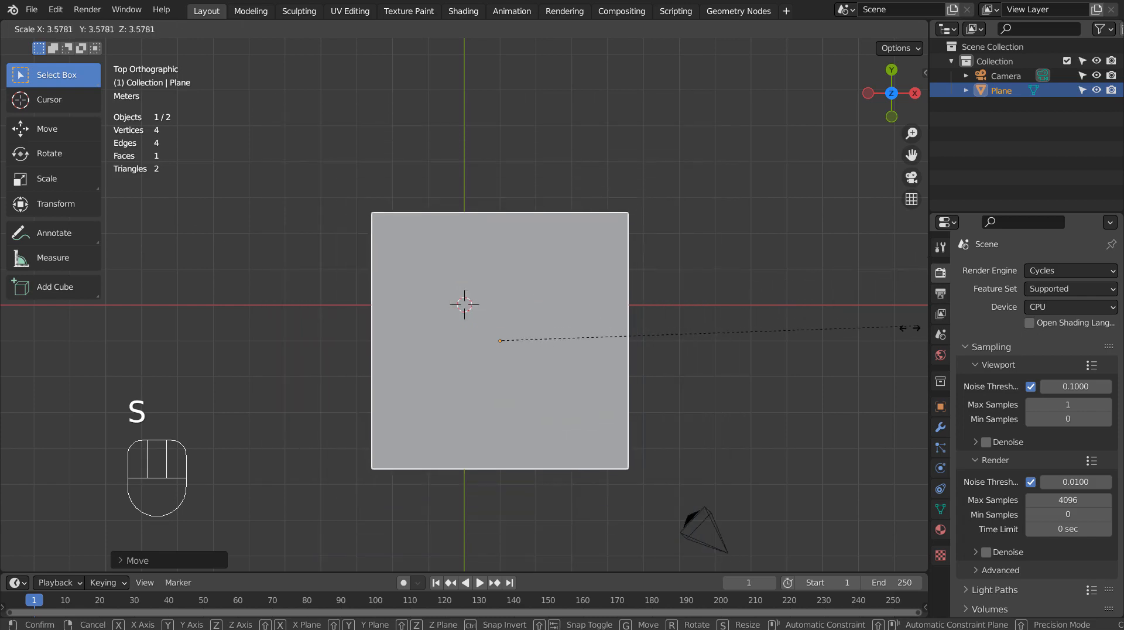
pyautogui.press('ctrl+z')
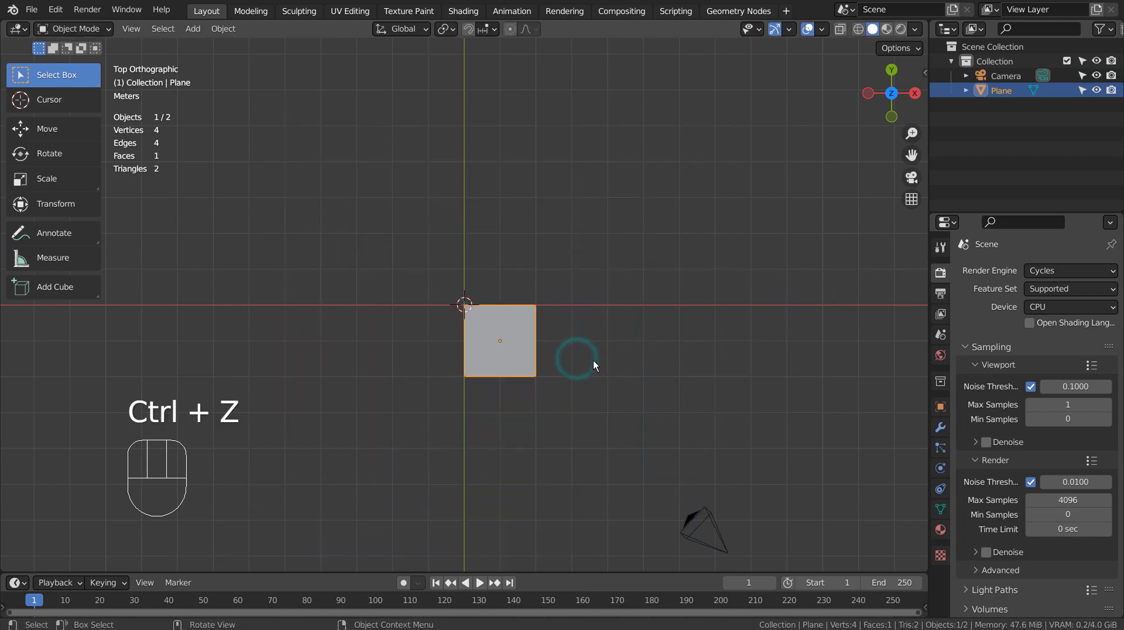
pyautogui.press('ctrl+z')
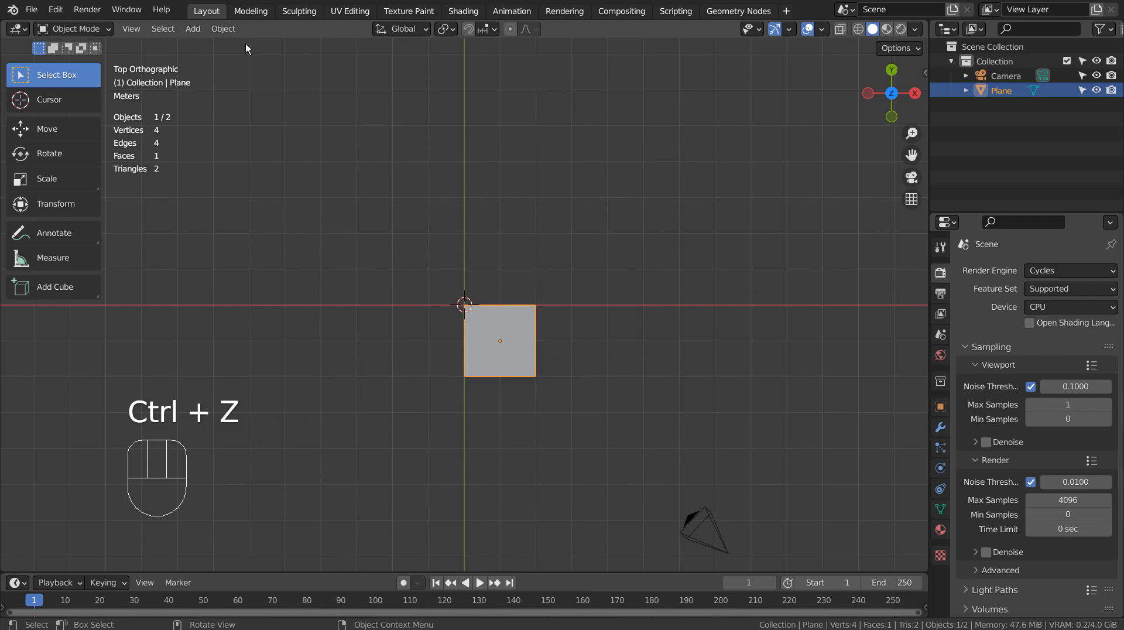
# Step: Set the plane's origin to the 3D cursor at its corner and enter Edit Mode
pyautogui.click(223, 28)
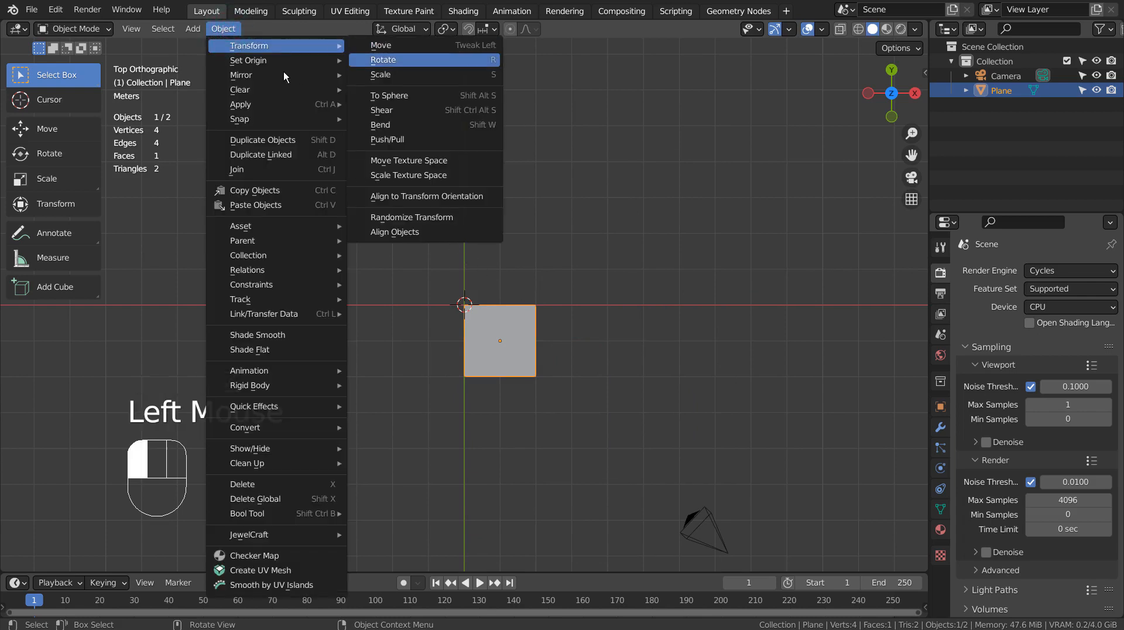
pyautogui.click(249, 60)
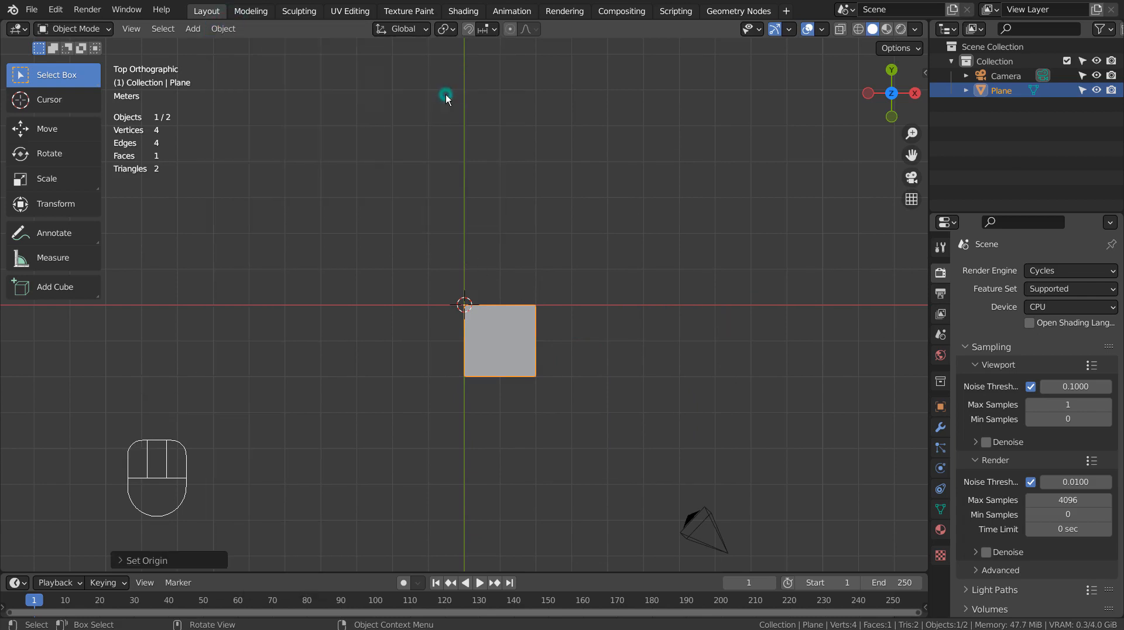
pyautogui.press('s')
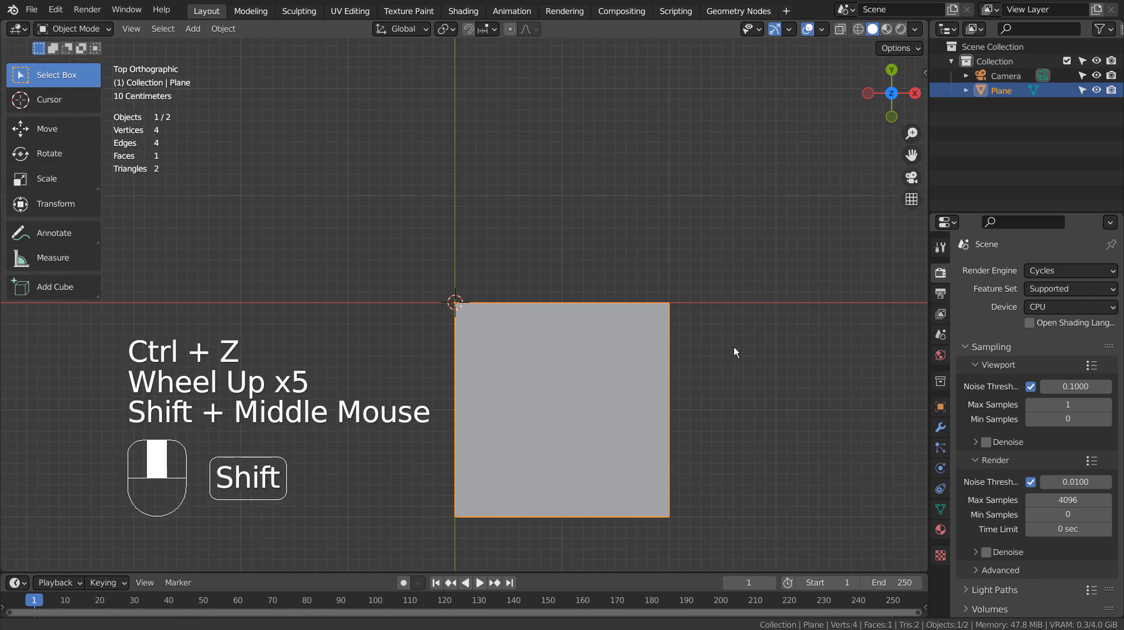
pyautogui.press('Tab')
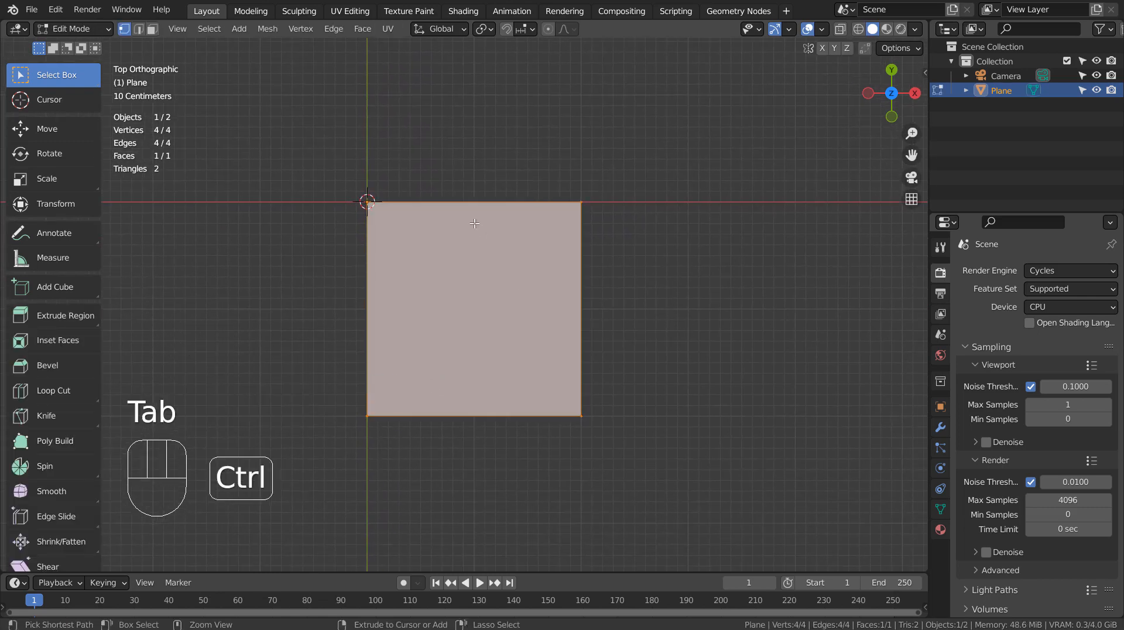
# Step: Subdivide the plane with 25 cuts into a 676-face grid, then return to Object Mode
pyautogui.press('ctrl+r')
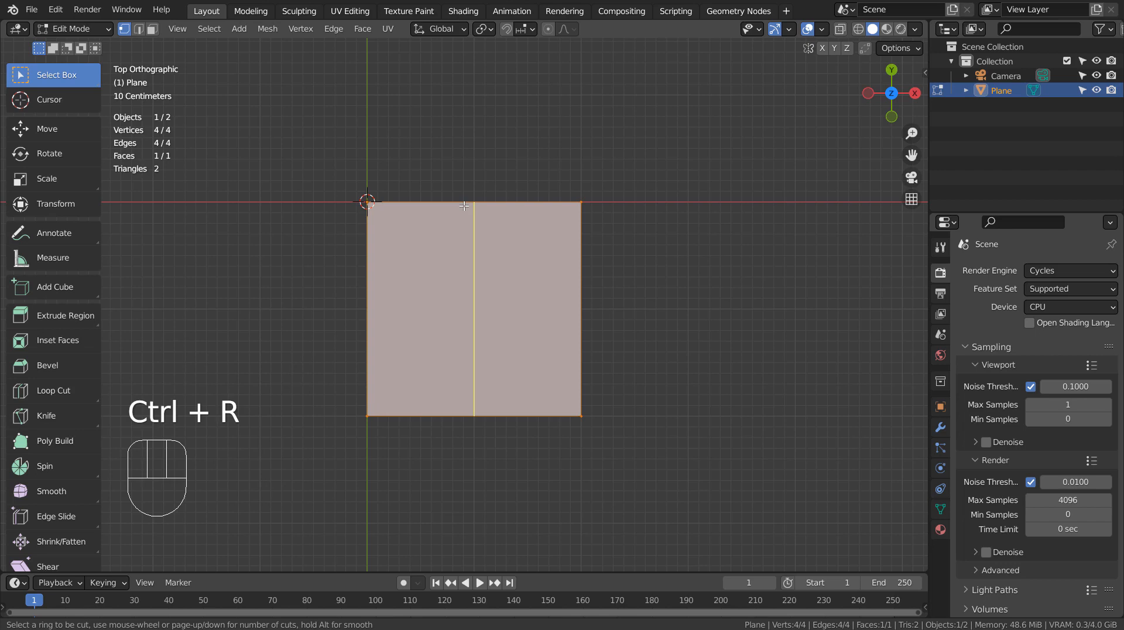
pyautogui.click(464, 208)
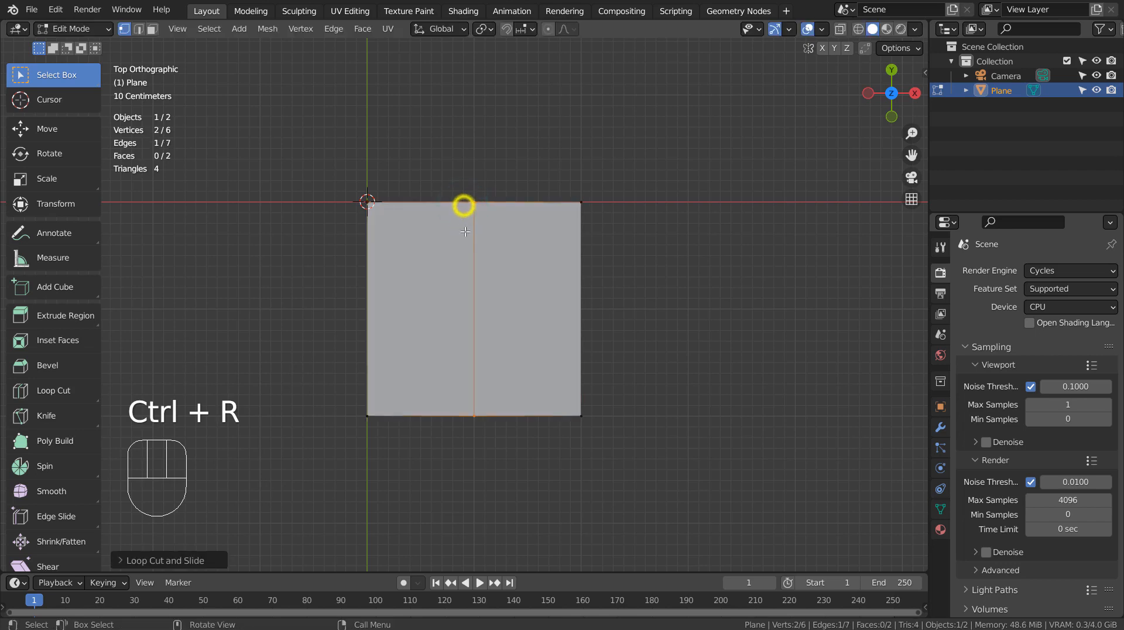
pyautogui.press('ctrl+z')
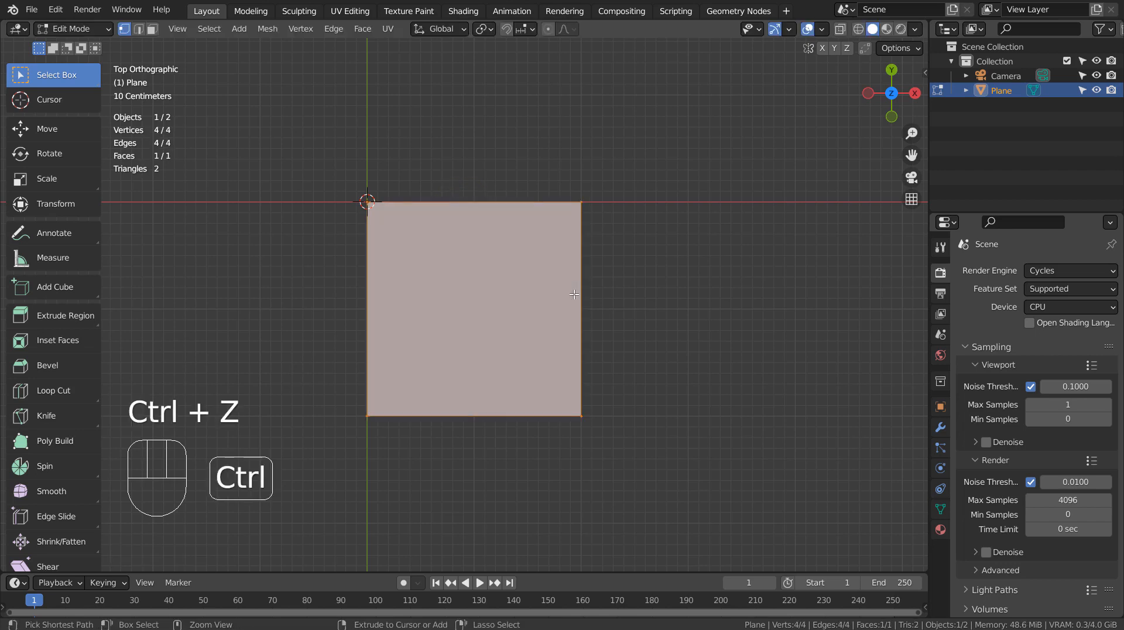
pyautogui.rightClick(473, 308)
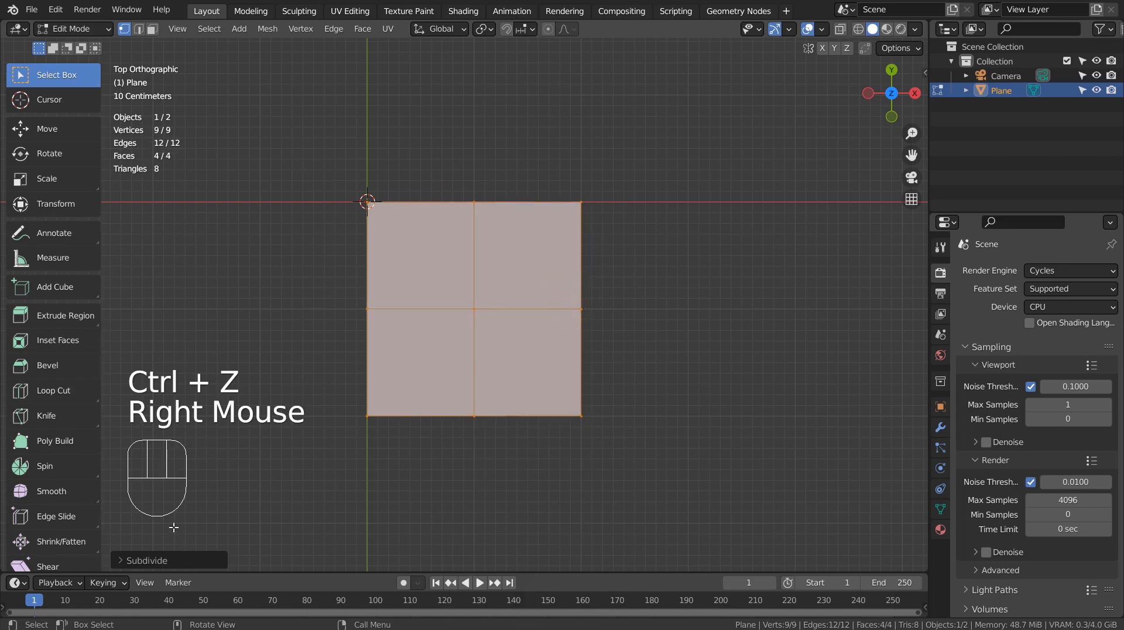
pyautogui.click(147, 560)
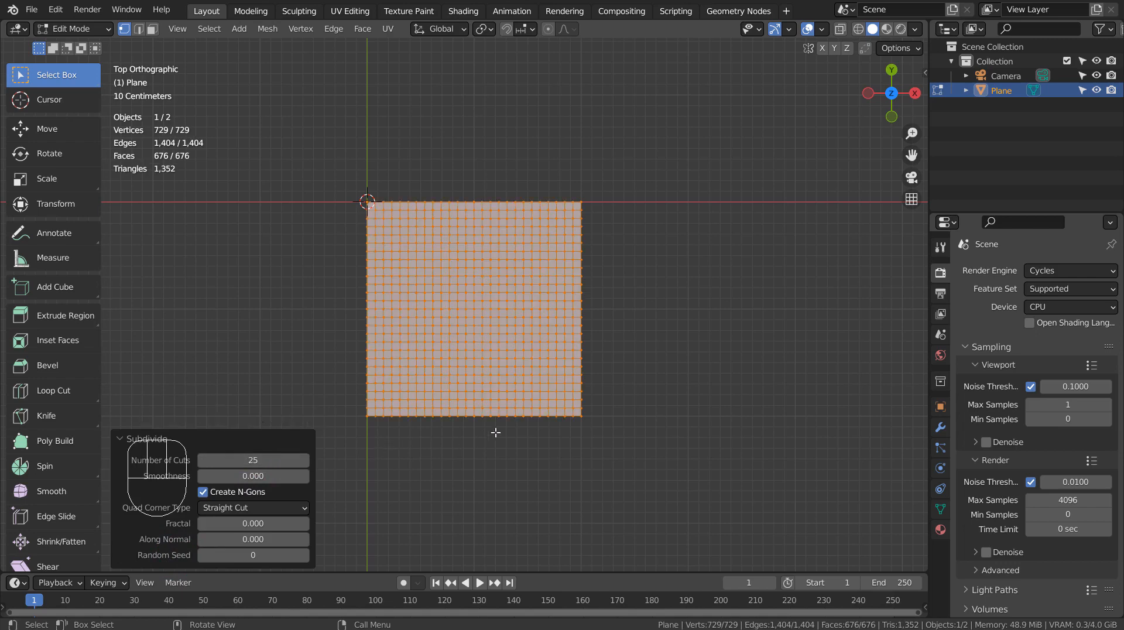
pyautogui.press('Tab')
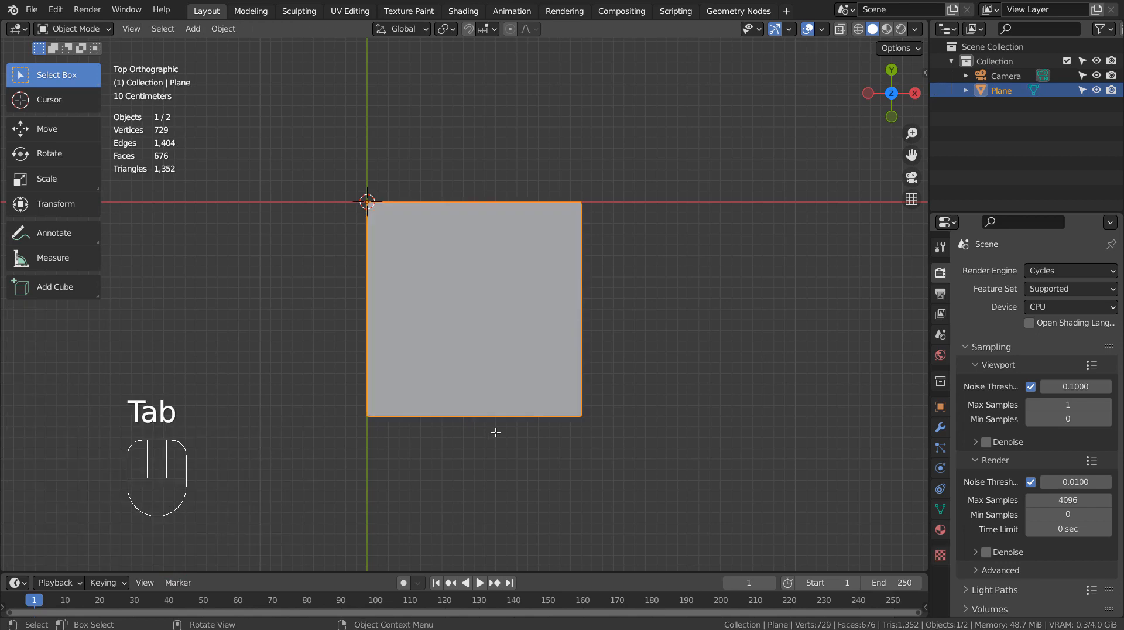
pyautogui.moveTo(508, 389)
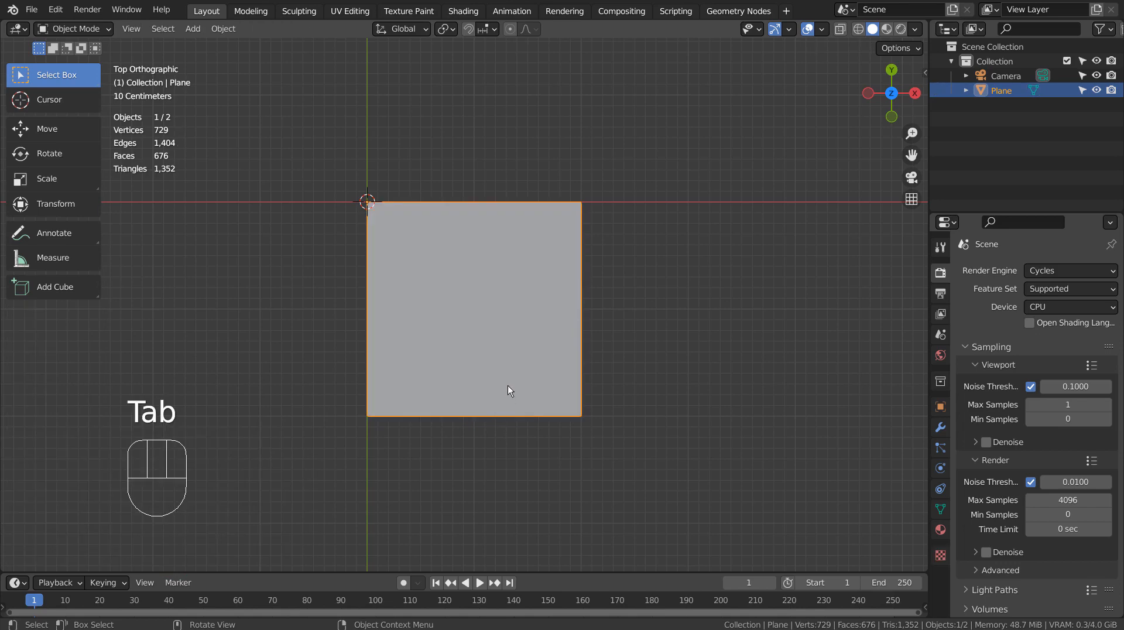
# Step: Checker-deselect the top edge with offset 1 and assign the remaining vertices to a new group
pyautogui.press('Tab')
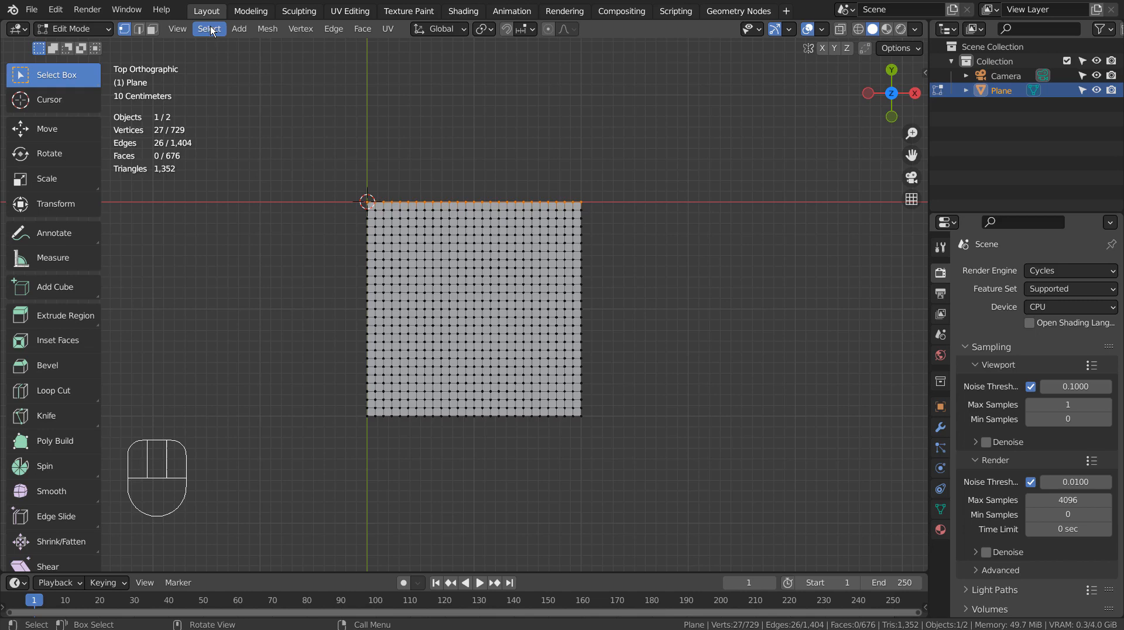
pyautogui.click(209, 28)
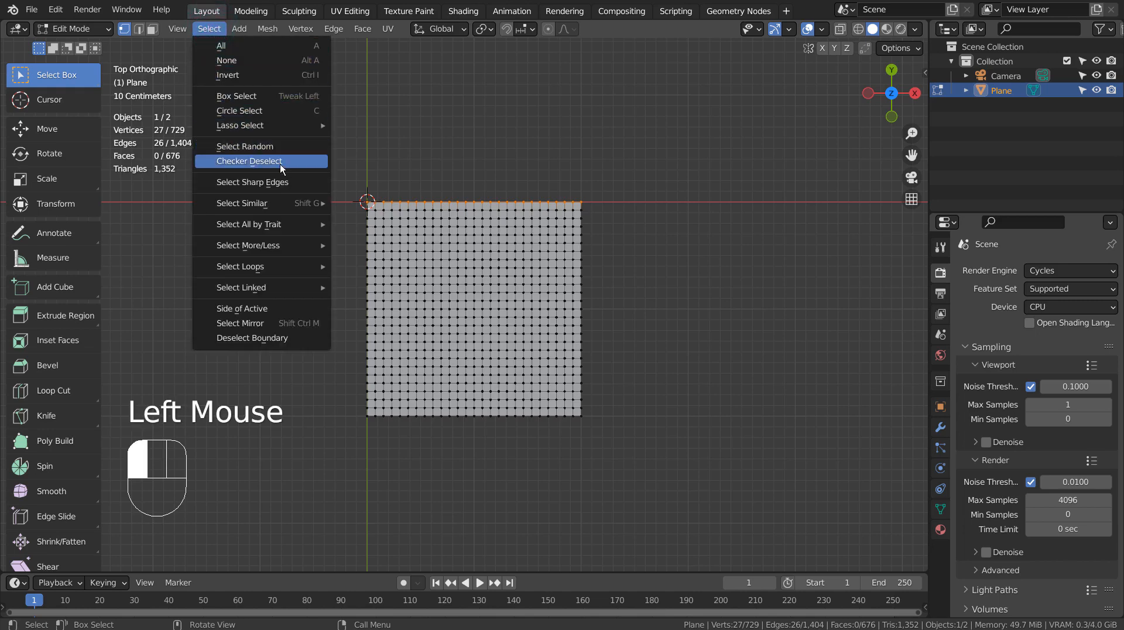
pyautogui.click(250, 160)
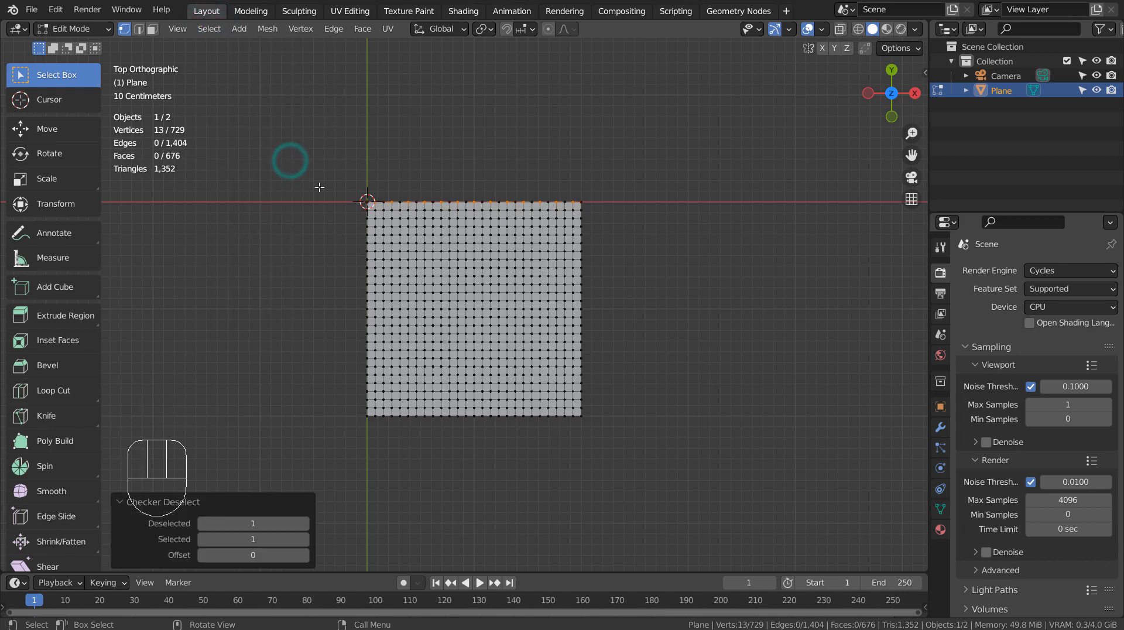
pyautogui.scroll(3)
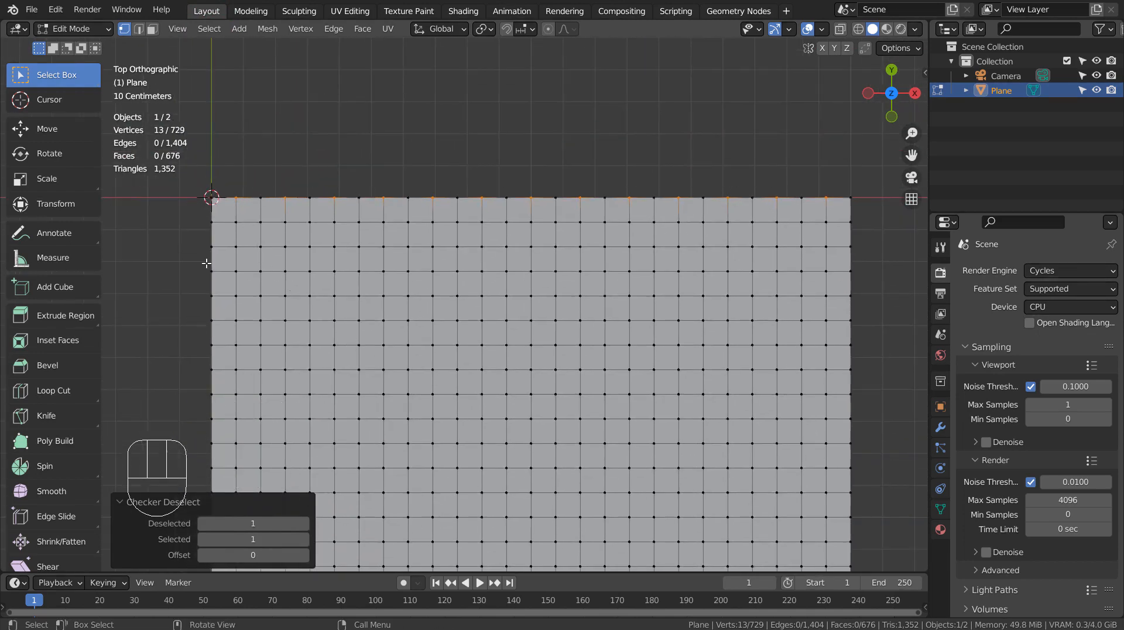
pyautogui.click(304, 554)
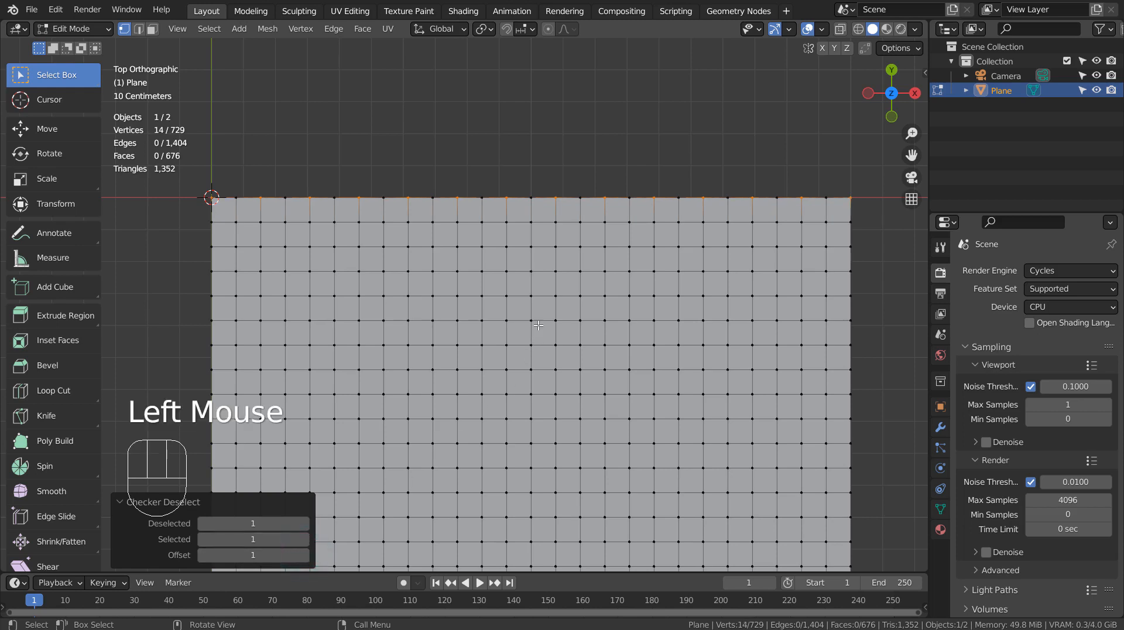
pyautogui.press('ctrl+g')
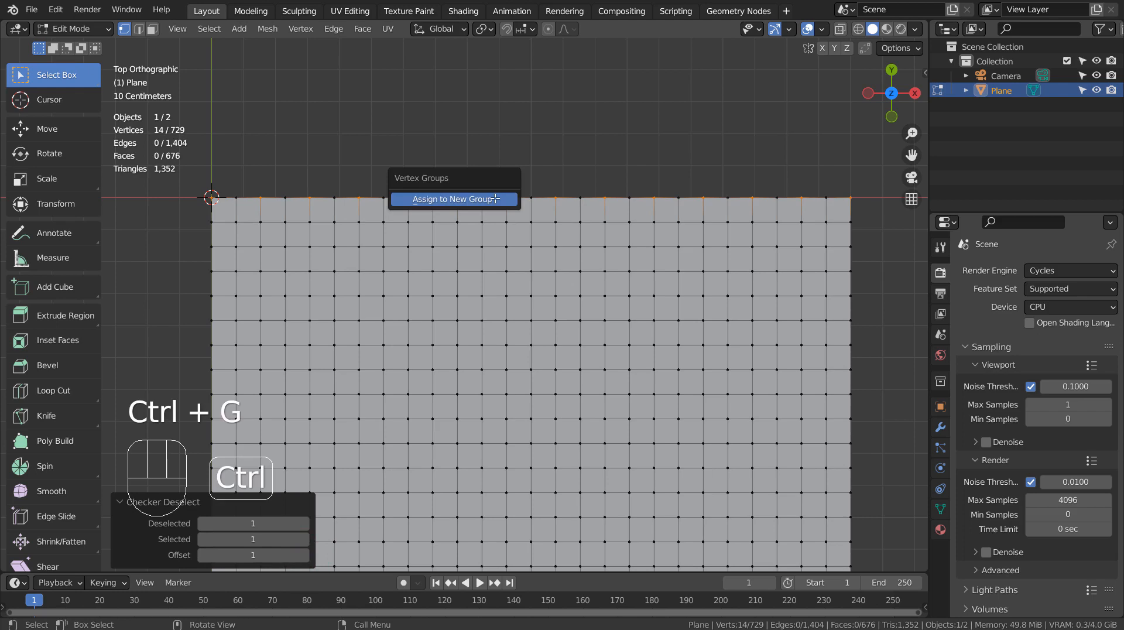
pyautogui.press('Tab')
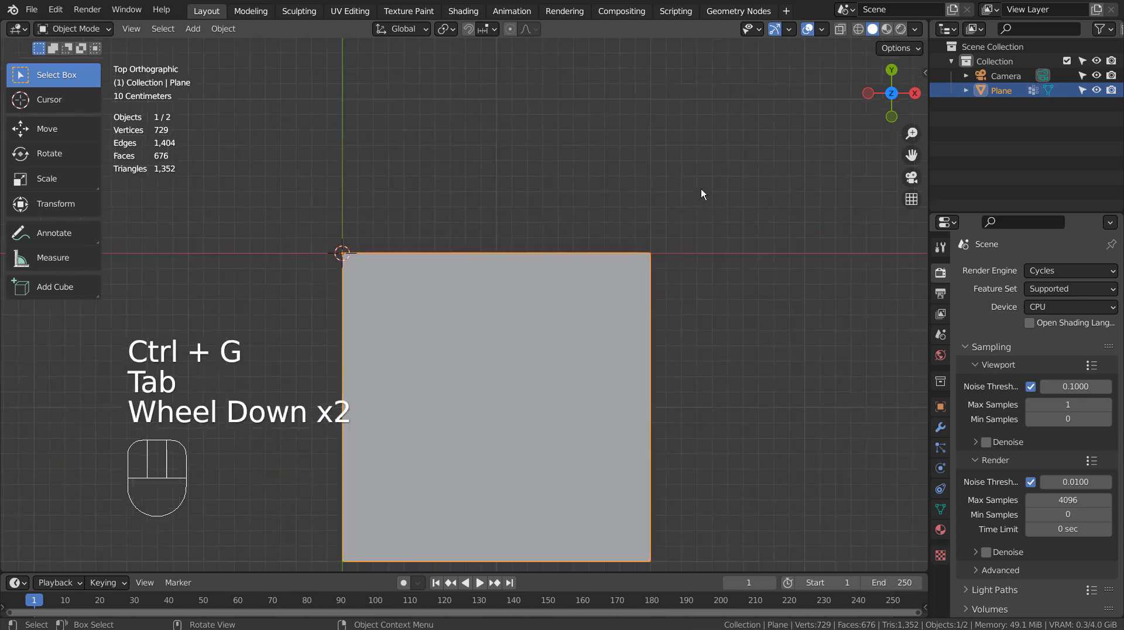
pyautogui.scroll(-3)
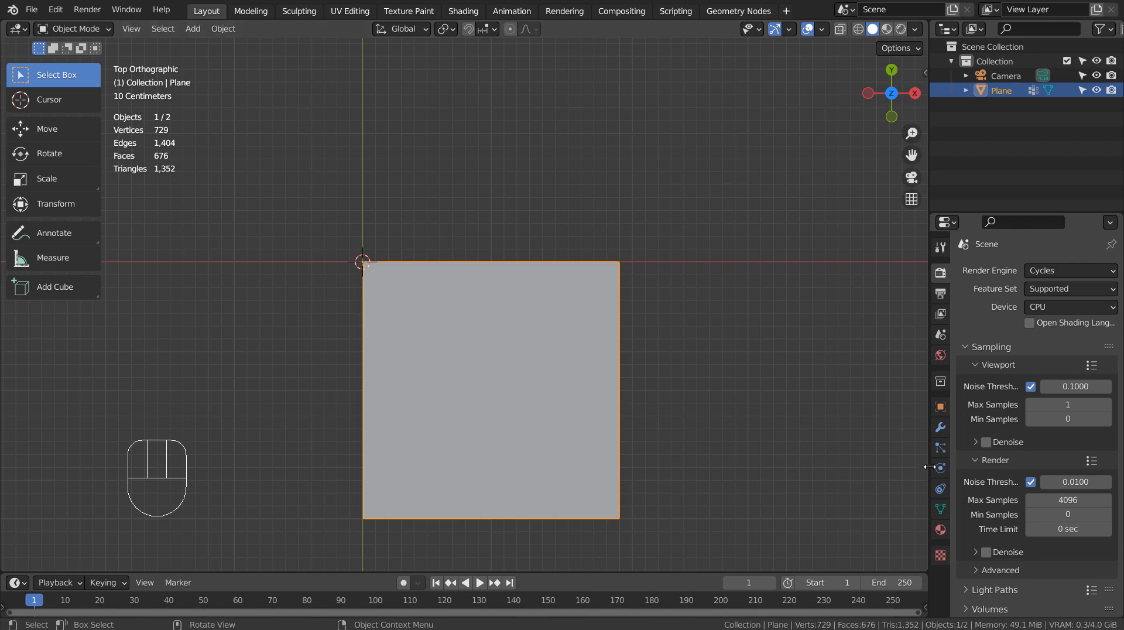
# Step: Add Cloth physics to the plane with Pin Group set to Group, then start playback
pyautogui.click(939, 489)
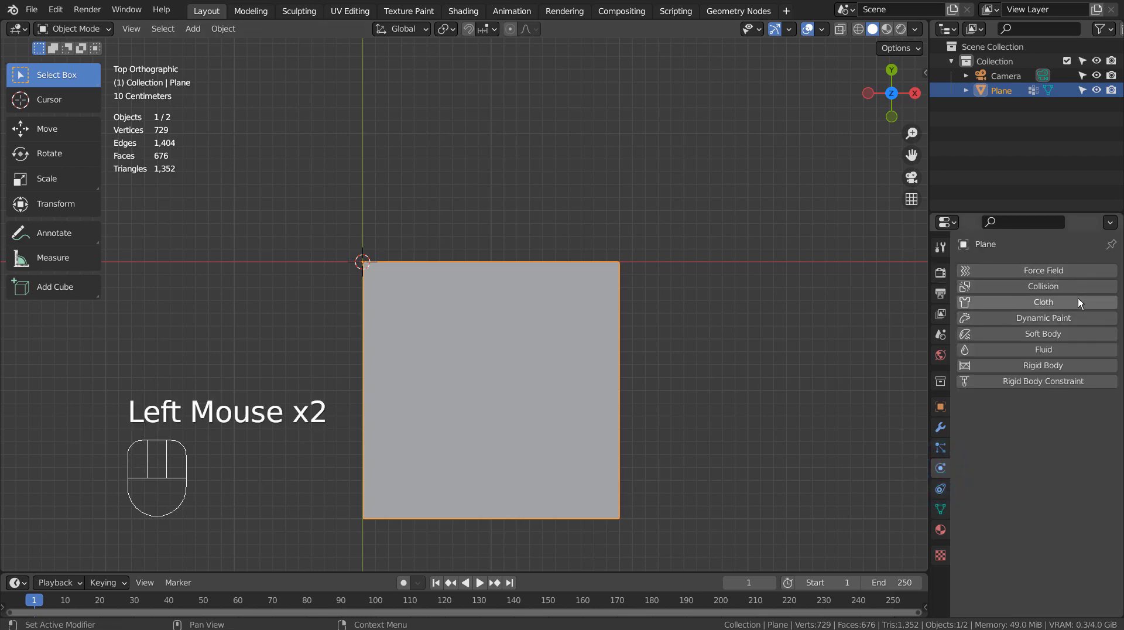
pyautogui.click(1042, 302)
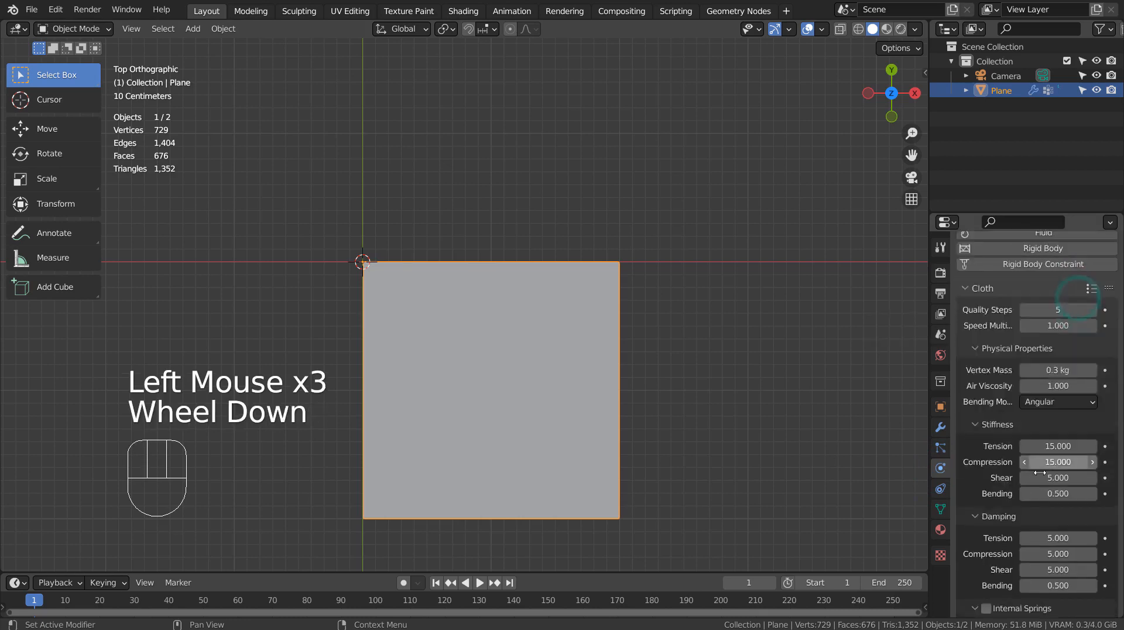
pyautogui.scroll(-3)
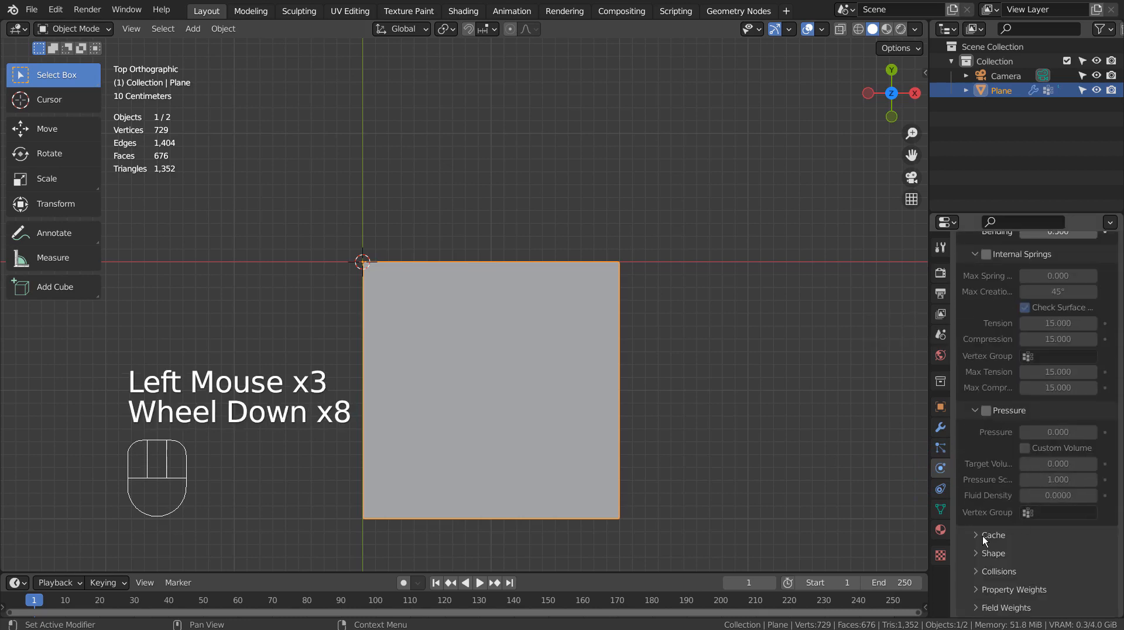
pyautogui.click(976, 553)
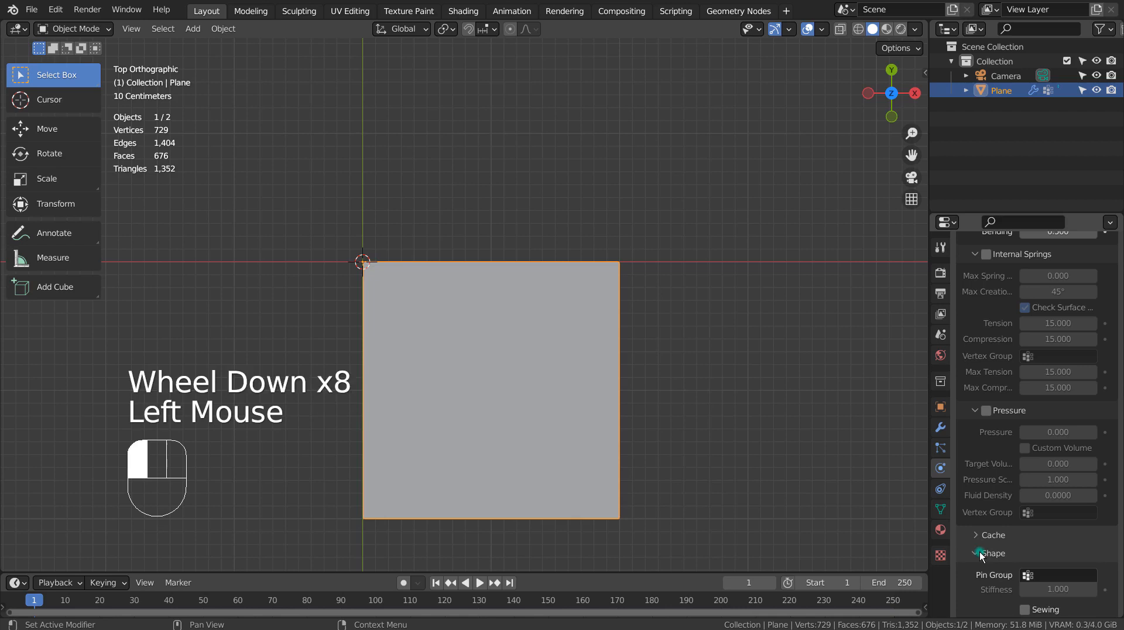
pyautogui.click(993, 553)
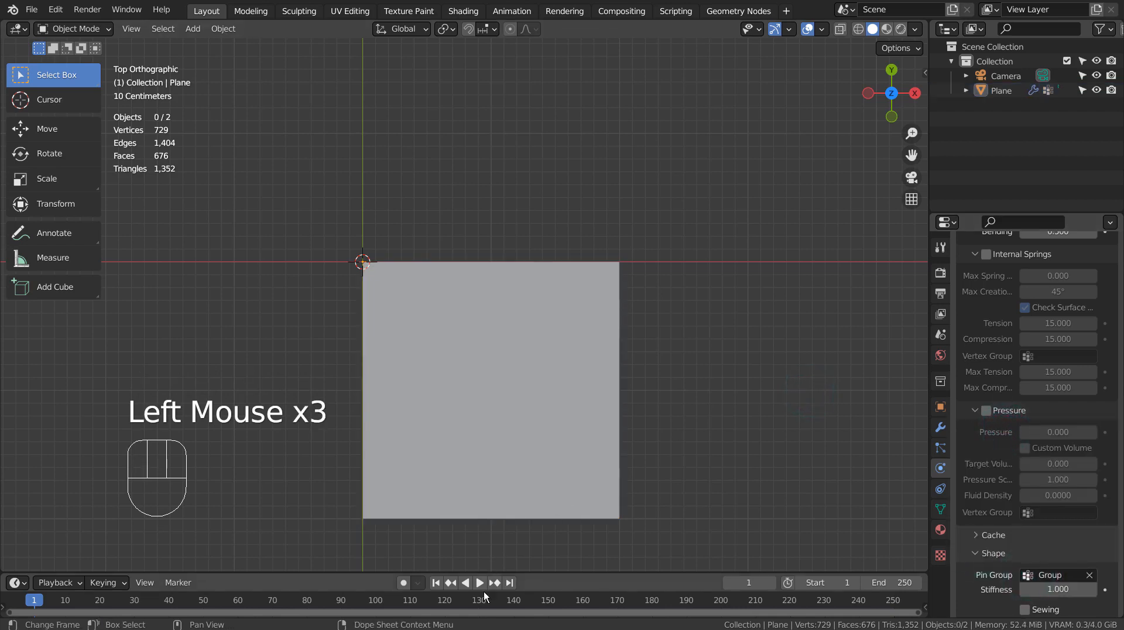
pyautogui.click(479, 582)
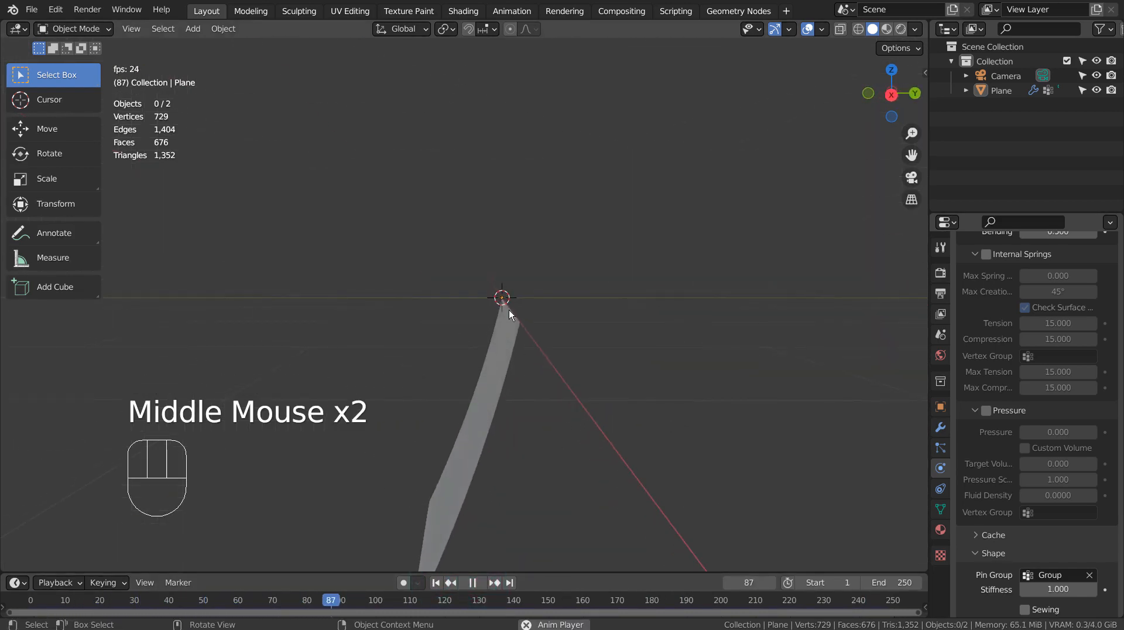
# Step: Stop the cloth playback and reset the simulation cache to the first frame
pyautogui.click(480, 582)
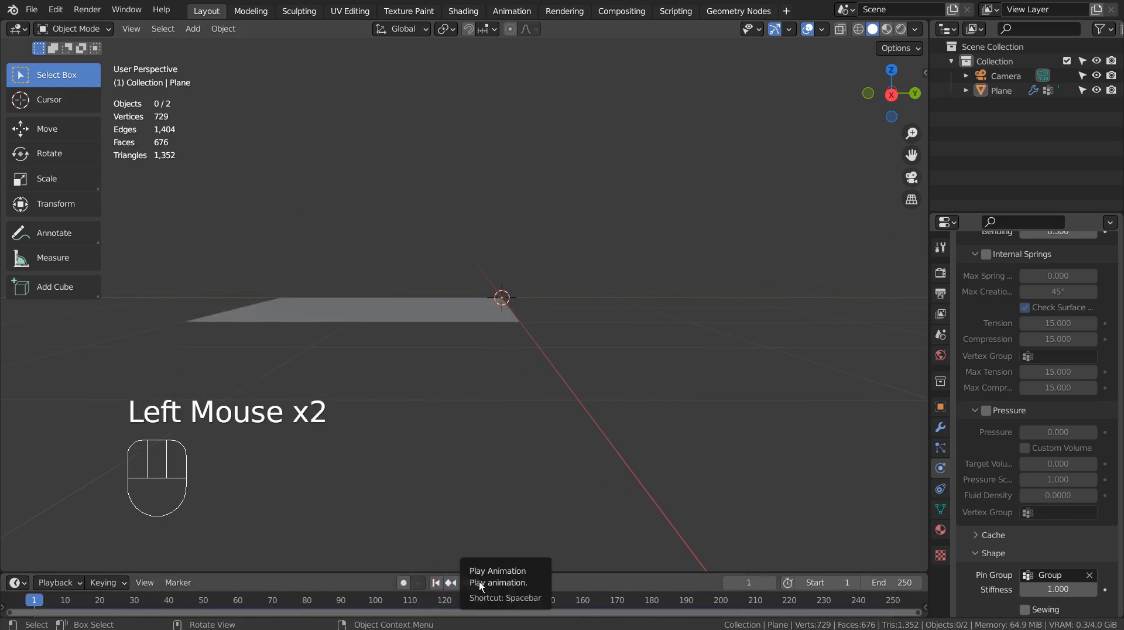
pyautogui.press('Tab')
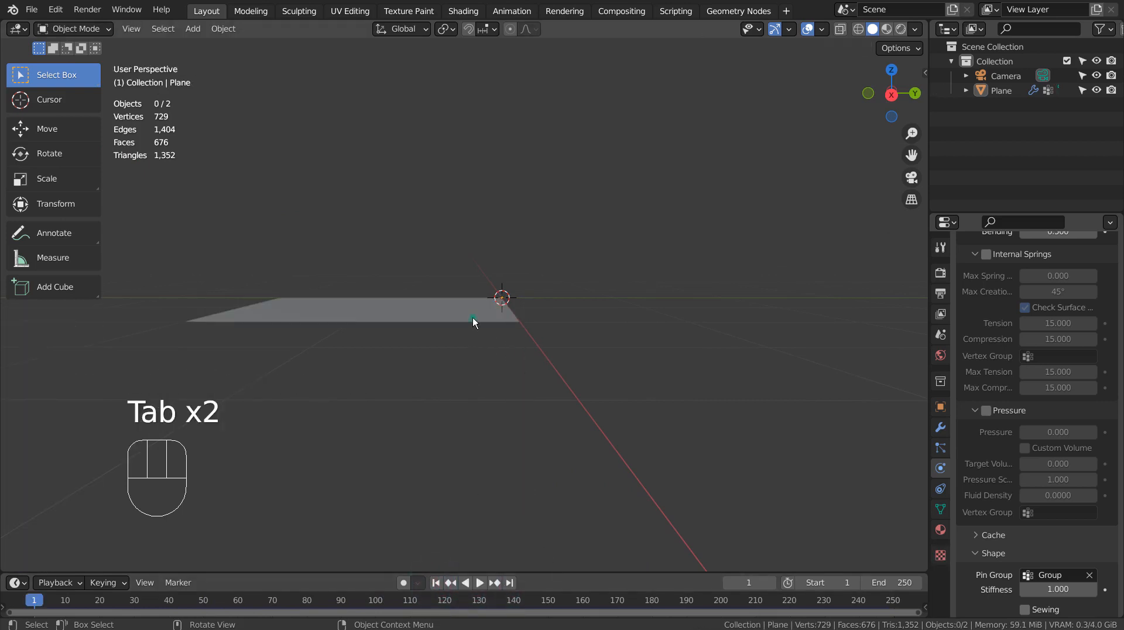
# Step: Rotate the plane 90° about X to stand upright, then test-play the simulation
pyautogui.click(473, 321)
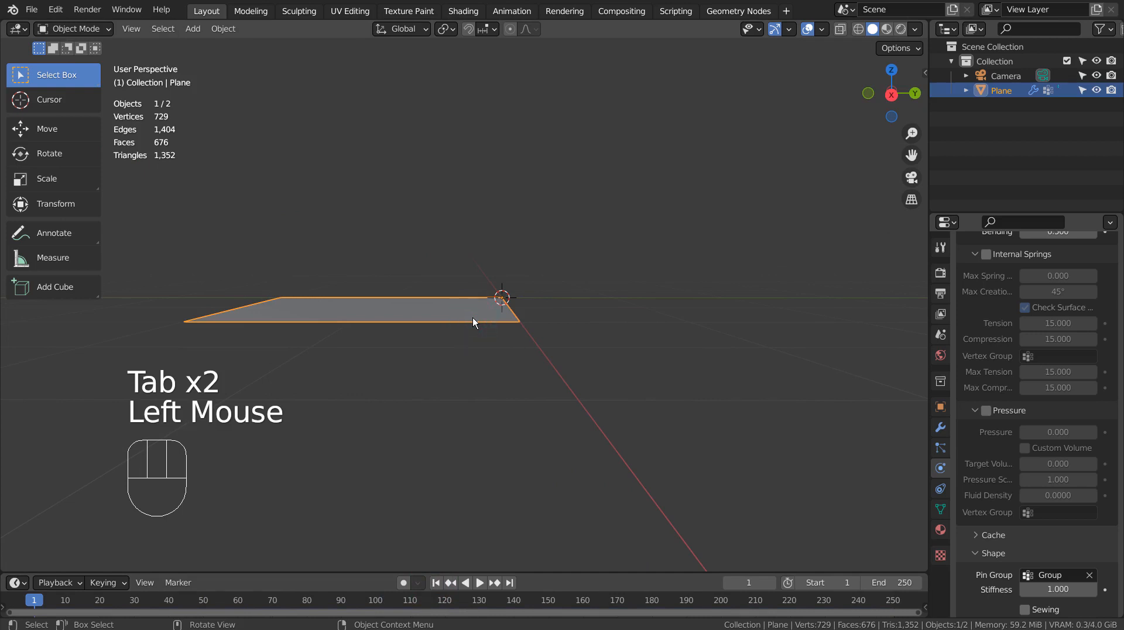
pyautogui.press('r')
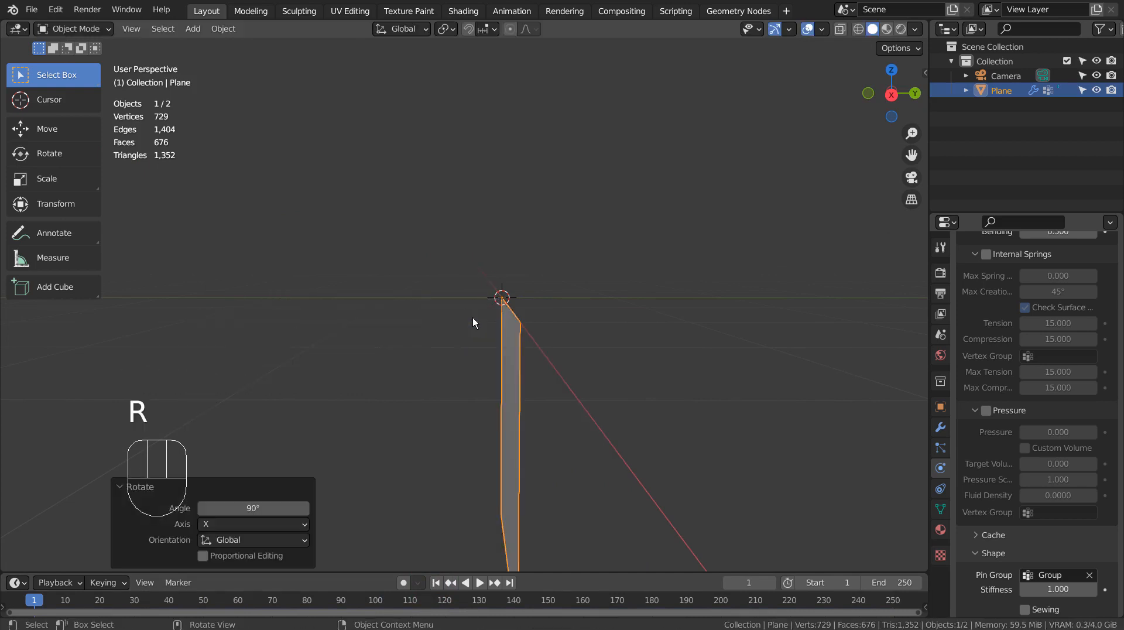
pyautogui.click(479, 582)
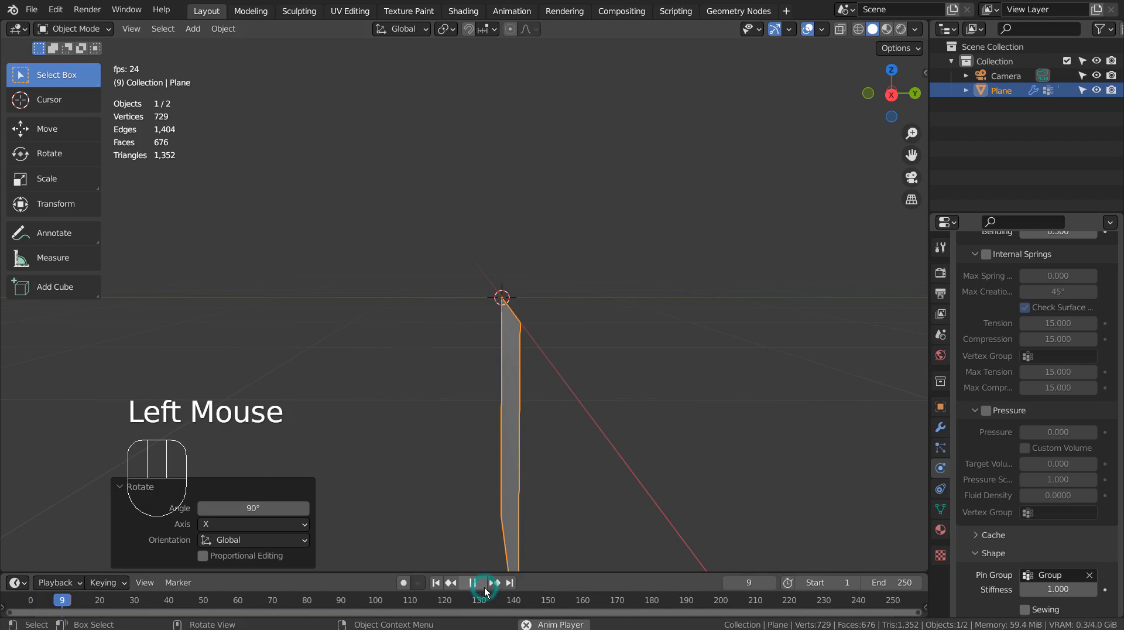
pyautogui.click(485, 582)
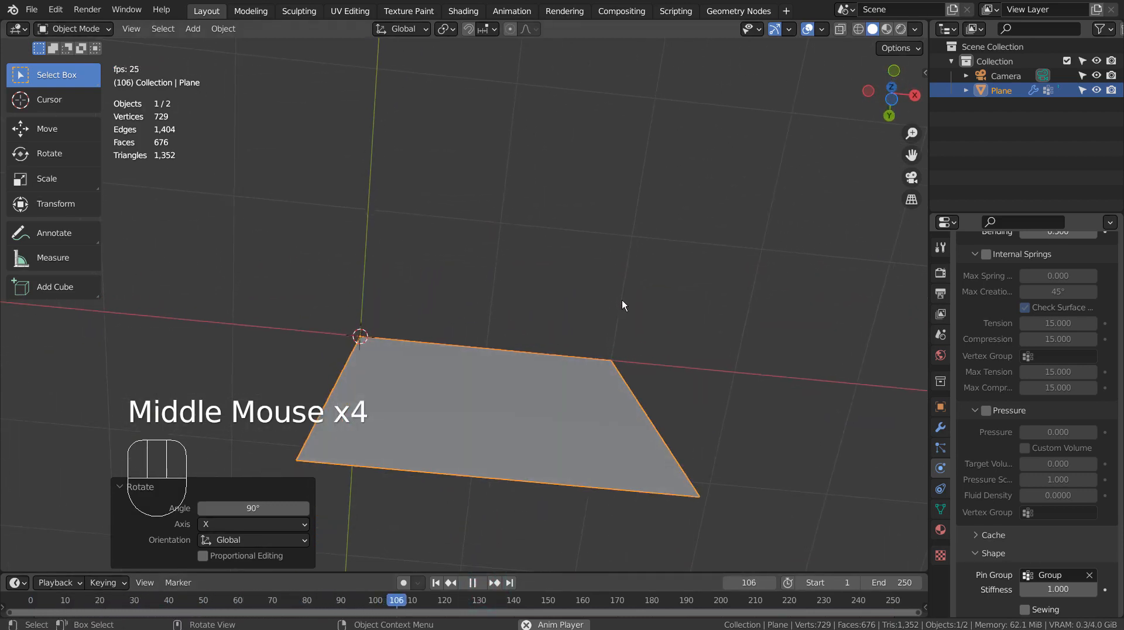
pyautogui.click(476, 581)
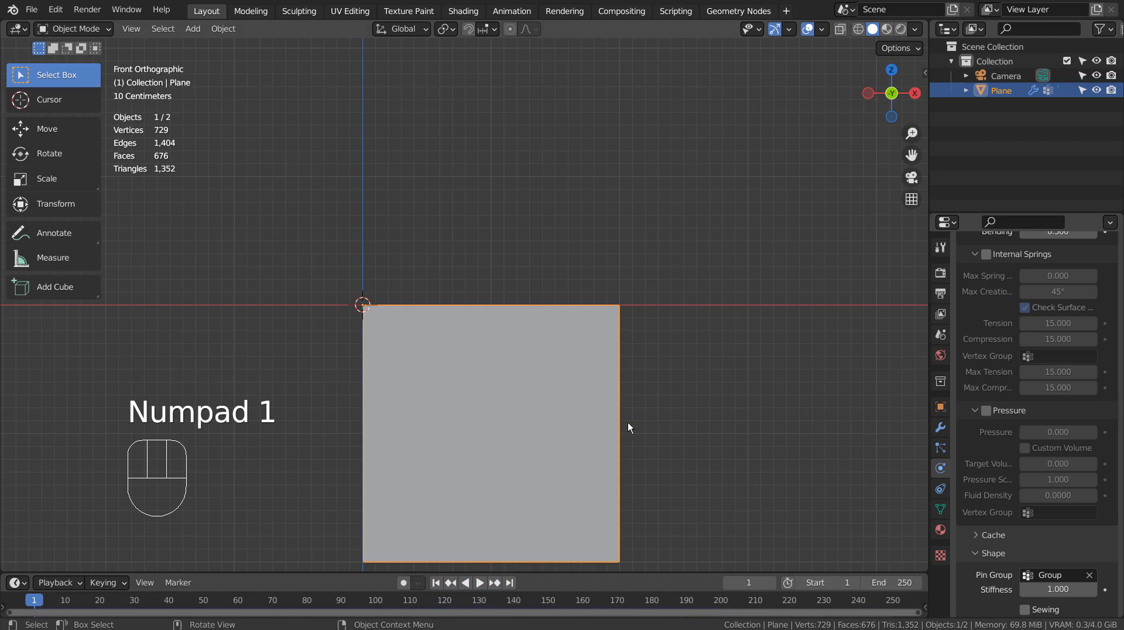
# Step: Squeeze the plane's X scale down to a thin sliver, undoing mistaken trial values
pyautogui.press('n')
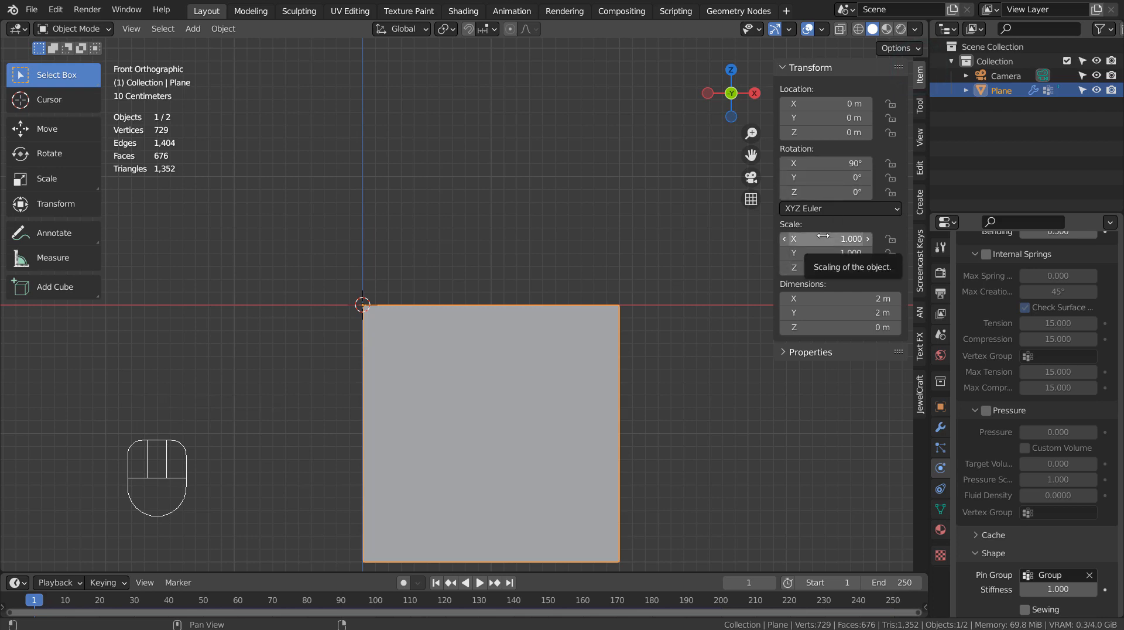
pyautogui.click(826, 238)
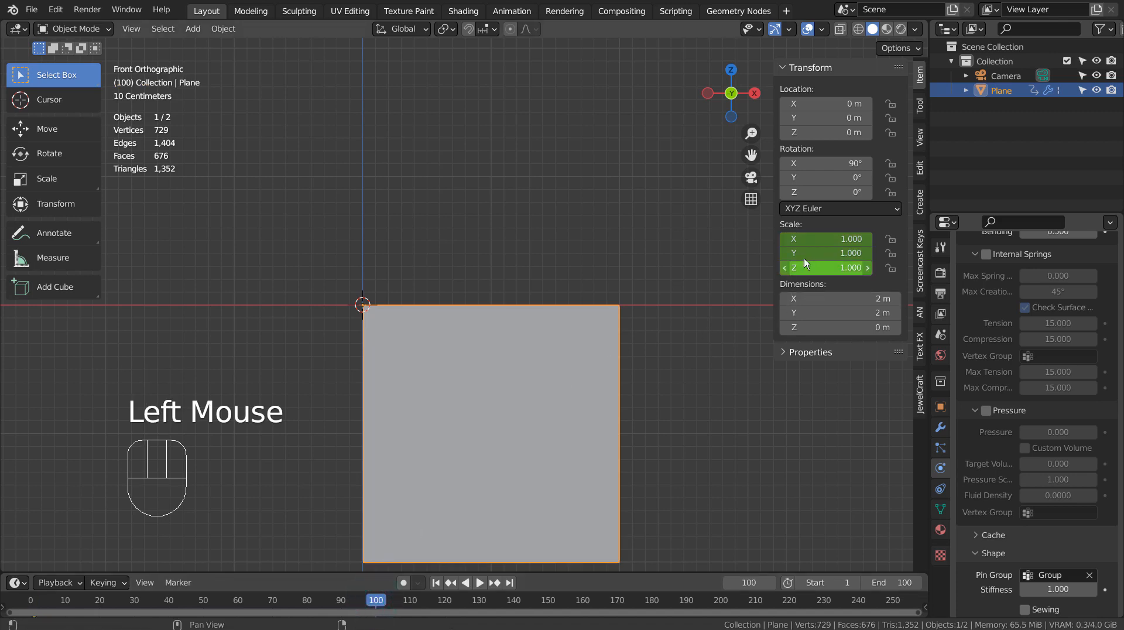
pyautogui.doubleClick(826, 239)
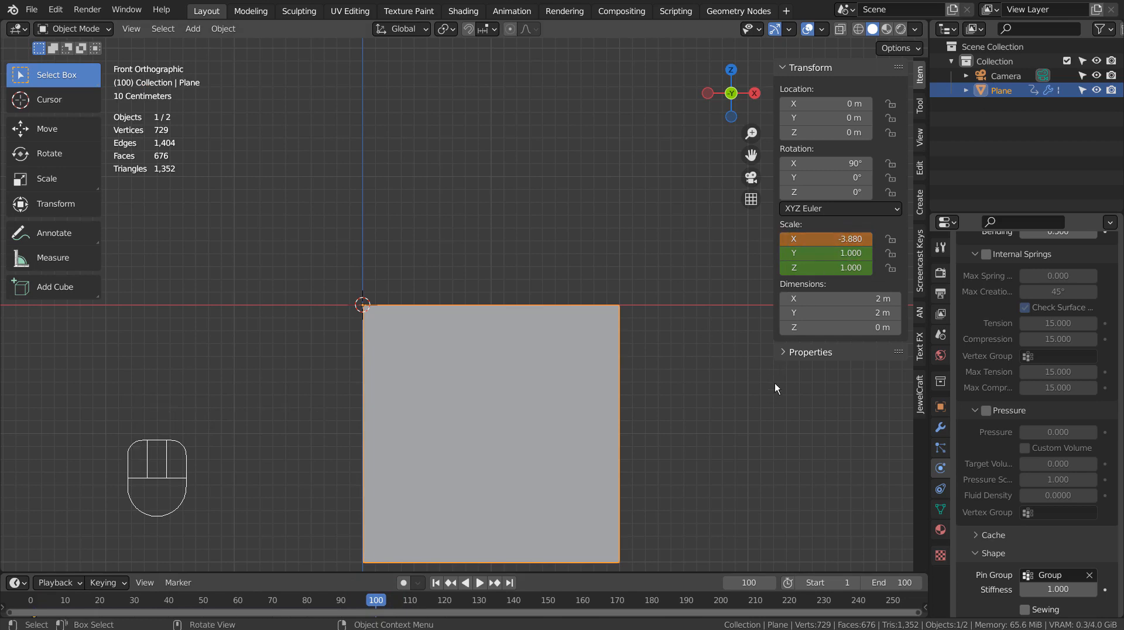
pyautogui.press('ctrl+z')
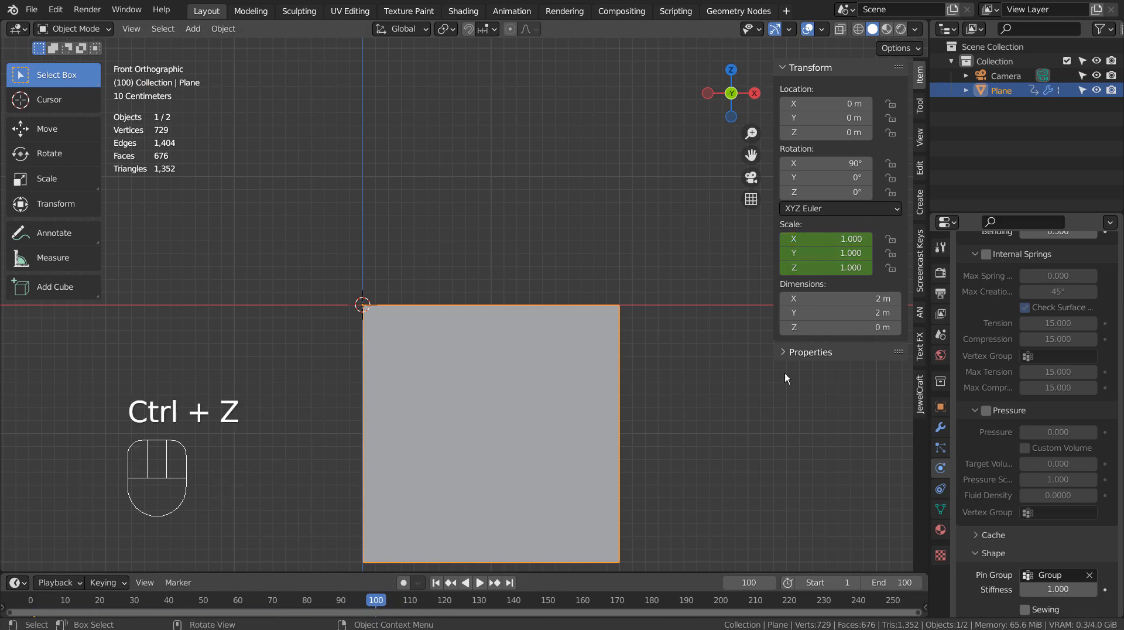
pyautogui.press('s')
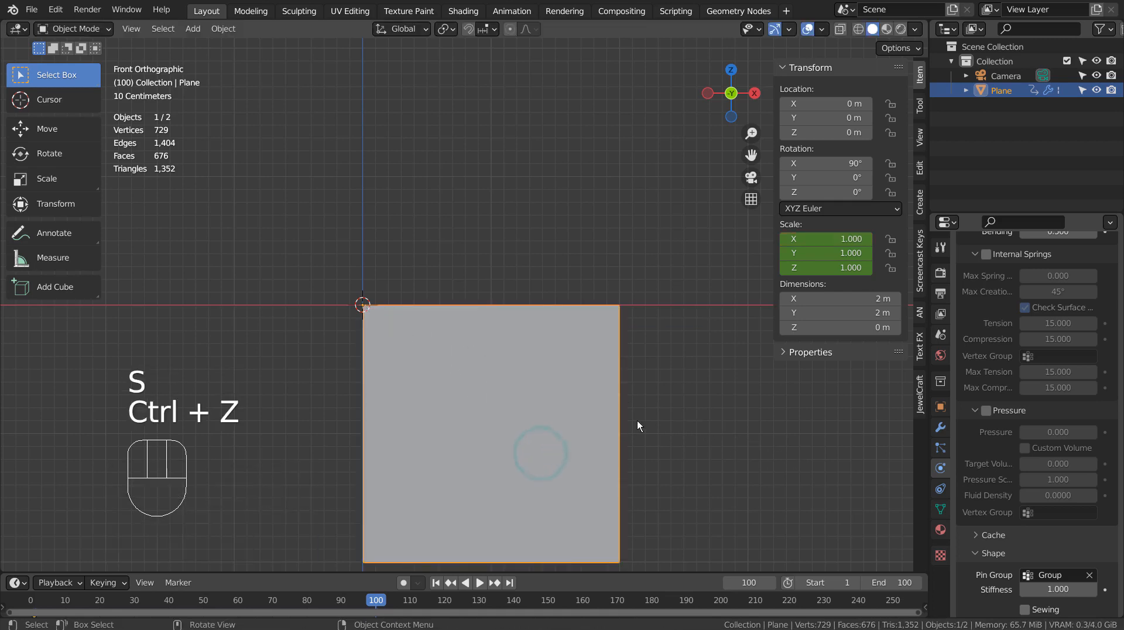
pyautogui.press('s')
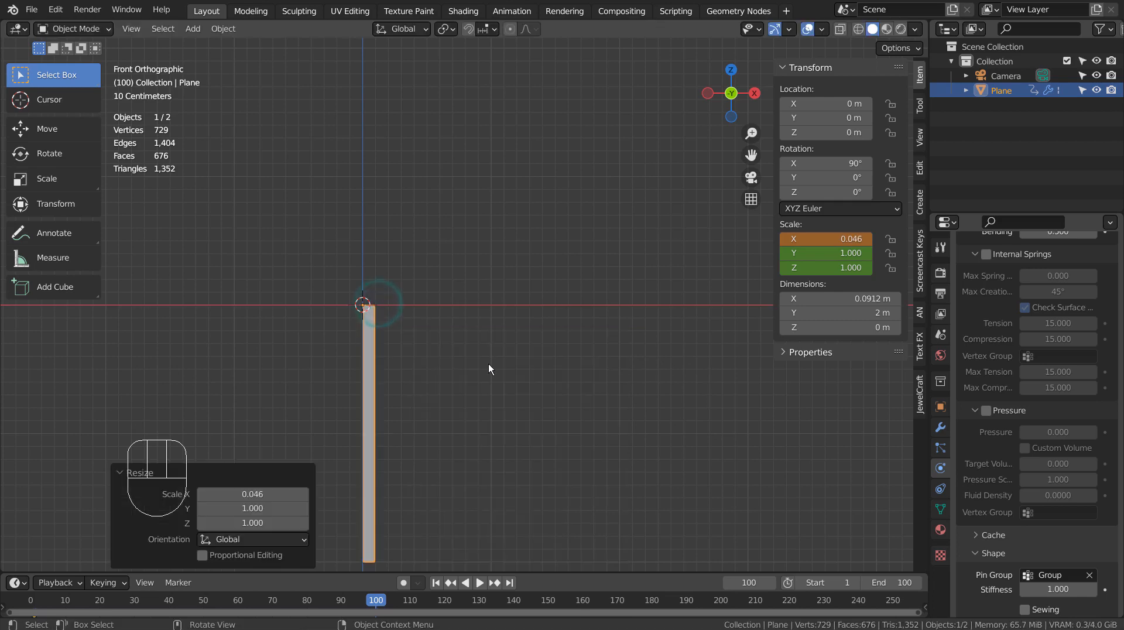
pyautogui.press('ctrl+z')
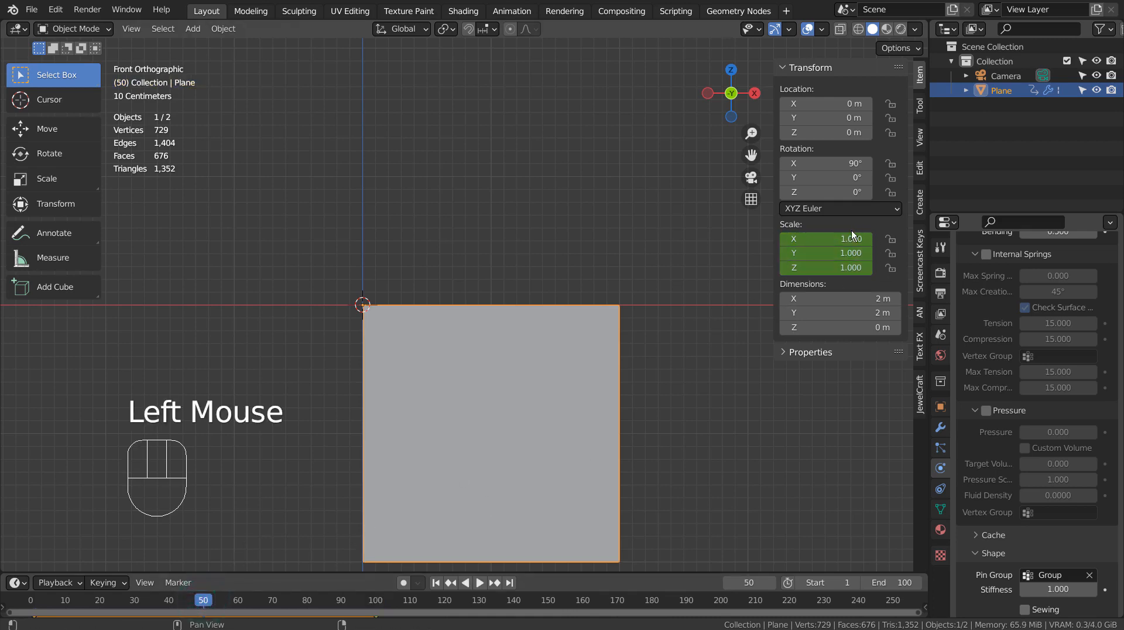
pyautogui.doubleClick(826, 237)
pyautogui.write('0.100')
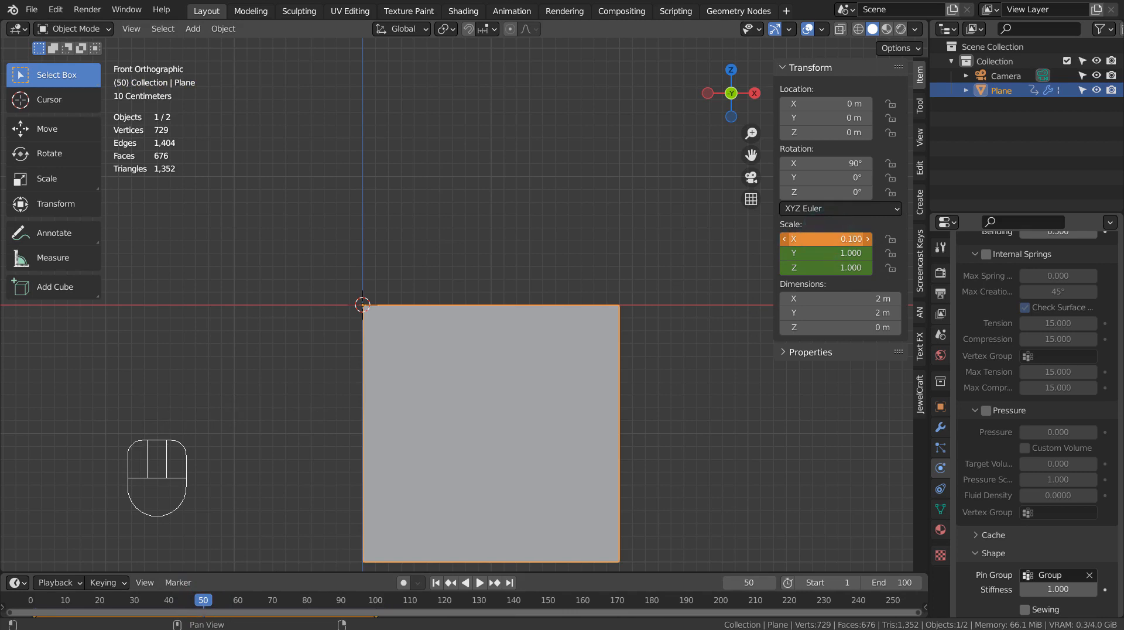
pyautogui.press('ctrl+z')
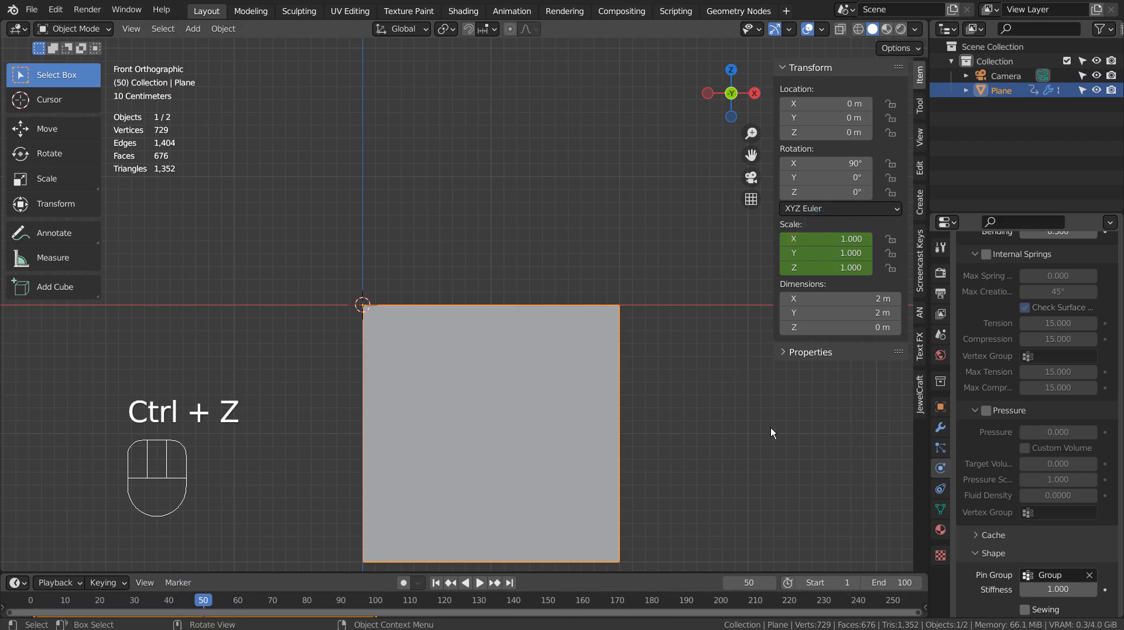
pyautogui.press('s')
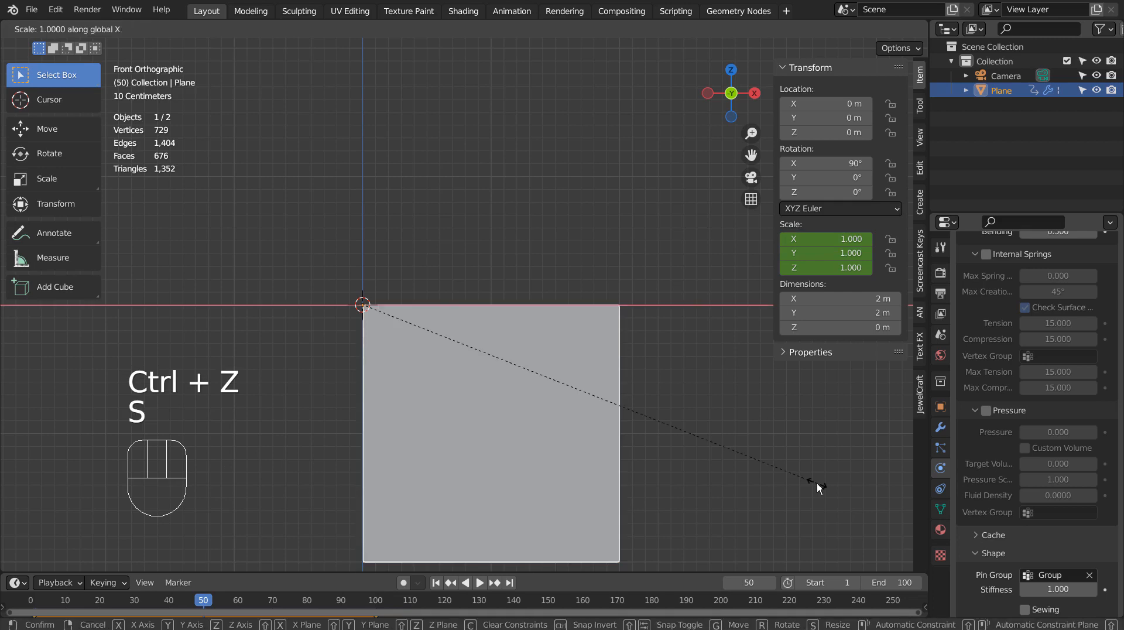
pyautogui.moveTo(373, 313)
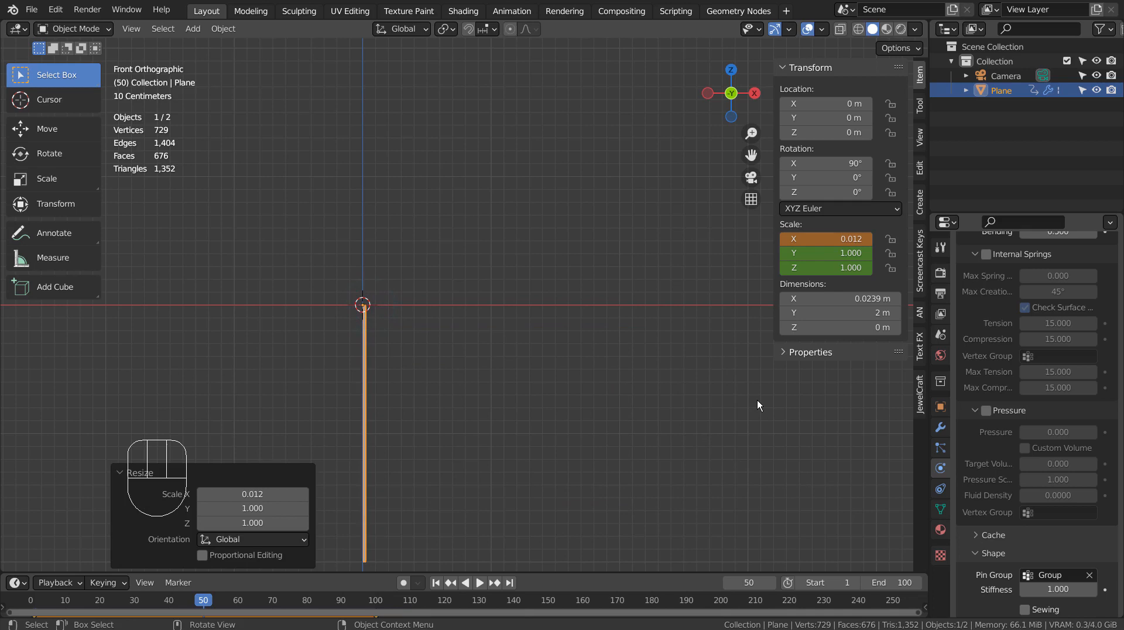
pyautogui.moveTo(754, 322)
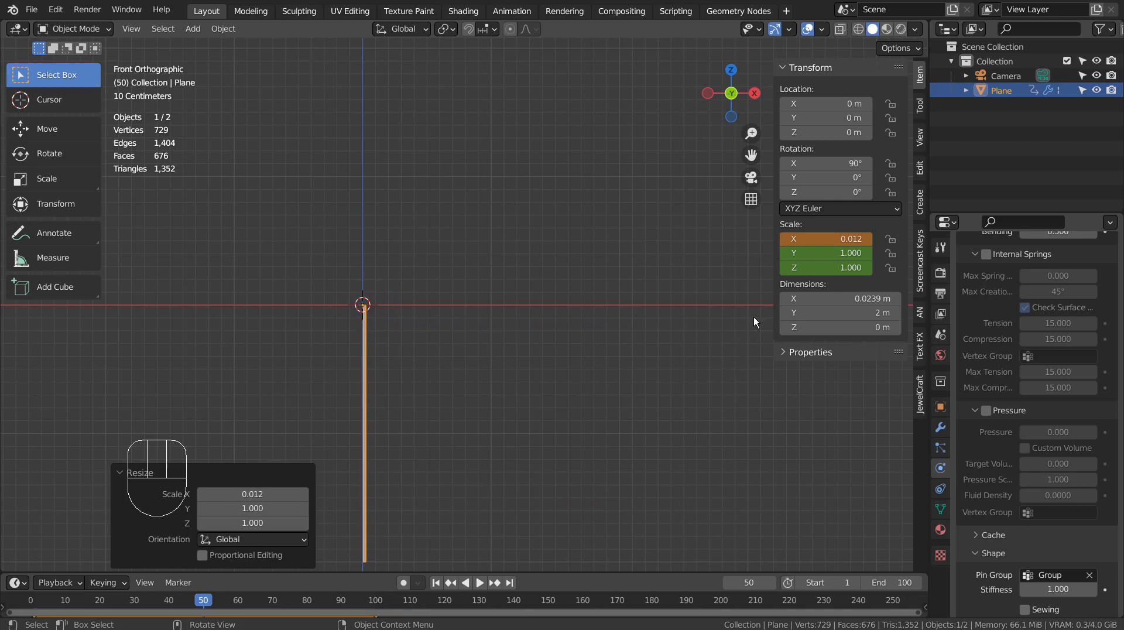
pyautogui.moveTo(826, 239)
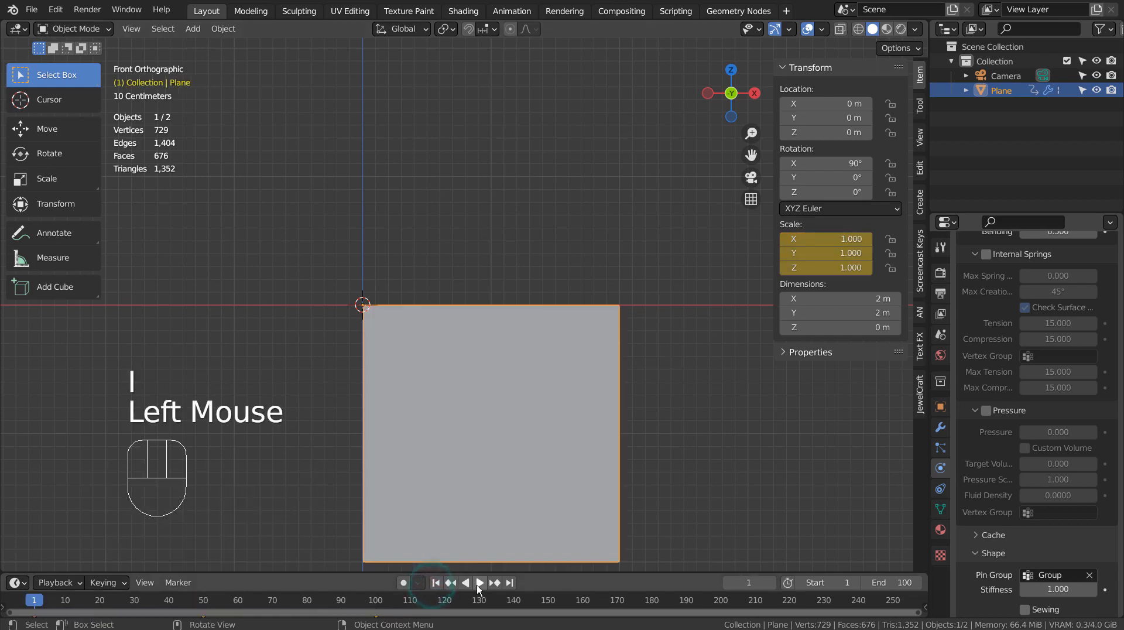
# Step: Play and pause the curtain animation, inspect the gathered pleats, then return to frame 1
pyautogui.click(479, 581)
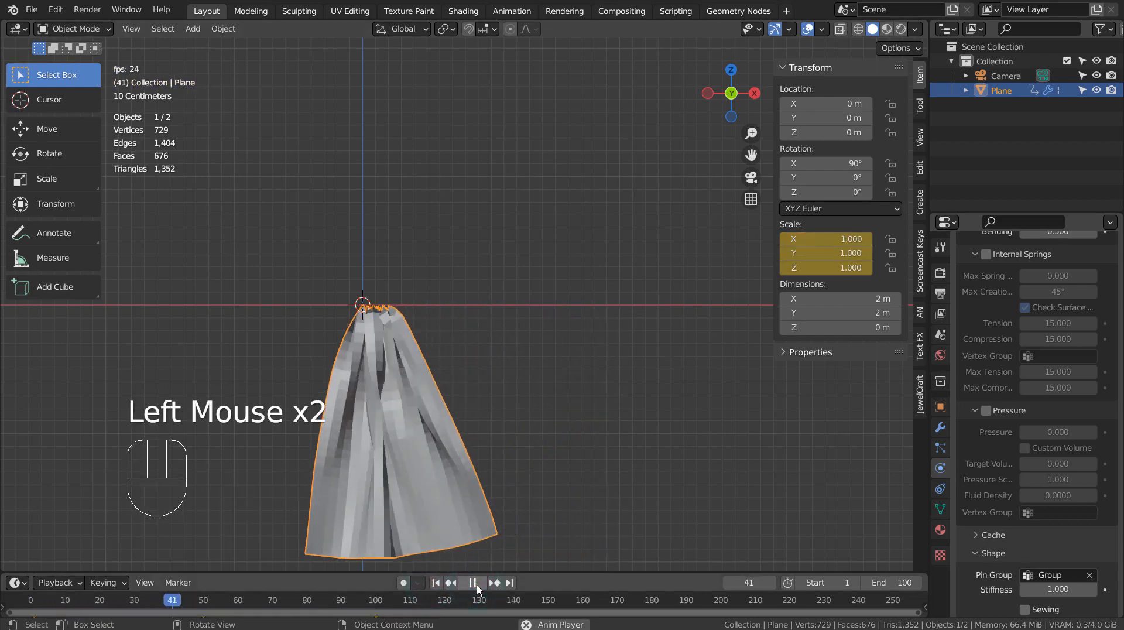
pyautogui.click(473, 582)
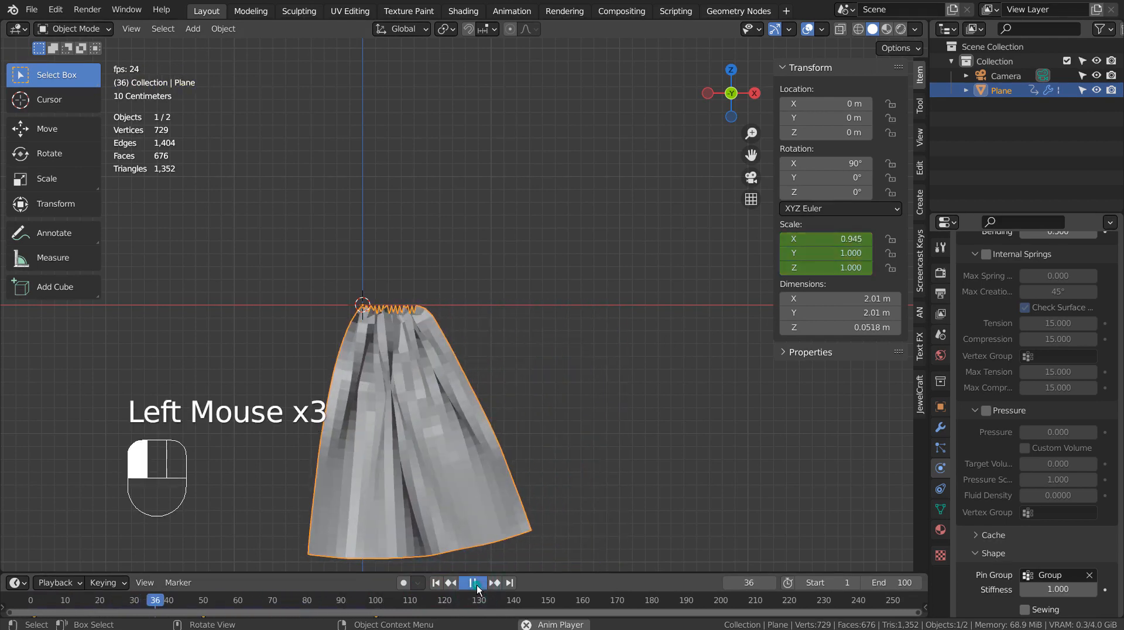
pyautogui.rightClick(419, 394)
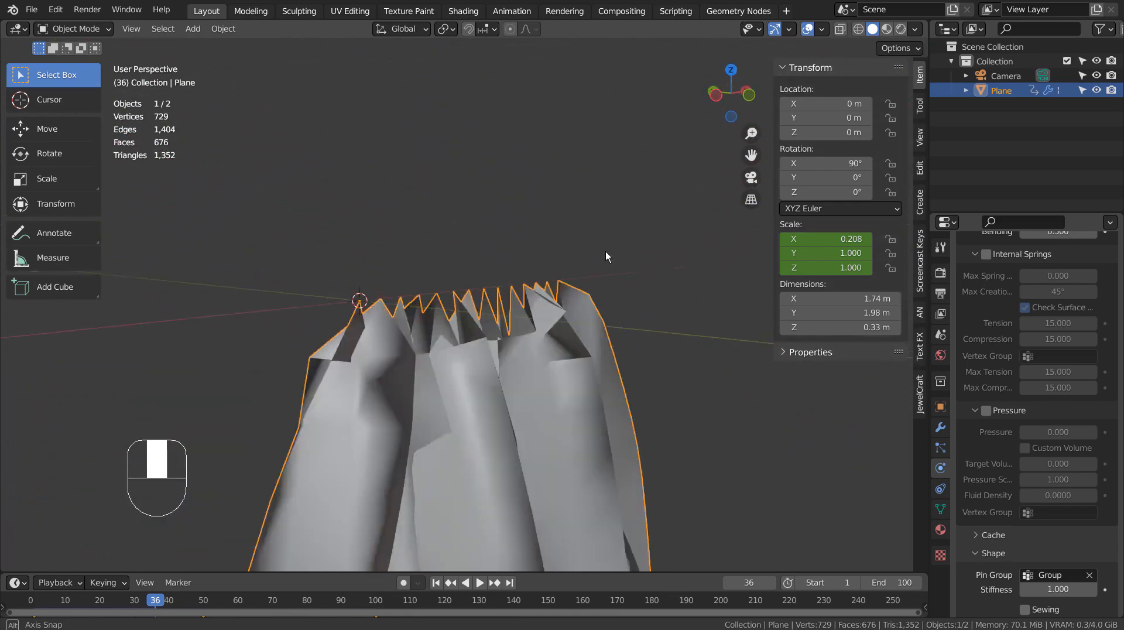
pyautogui.scroll(-3)
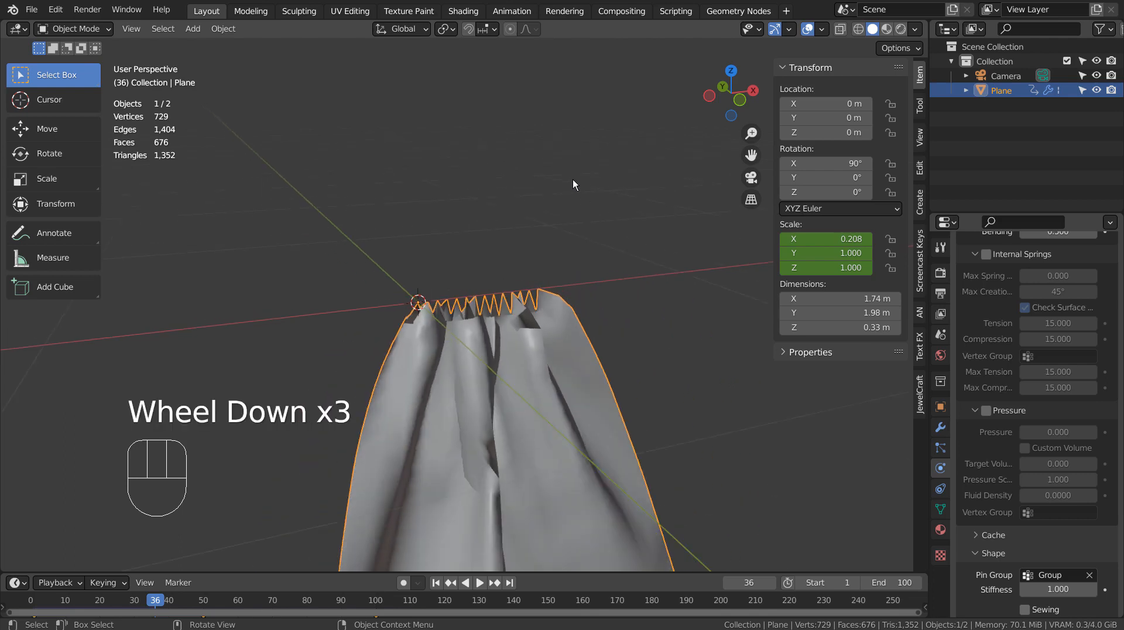
pyautogui.scroll(-3)
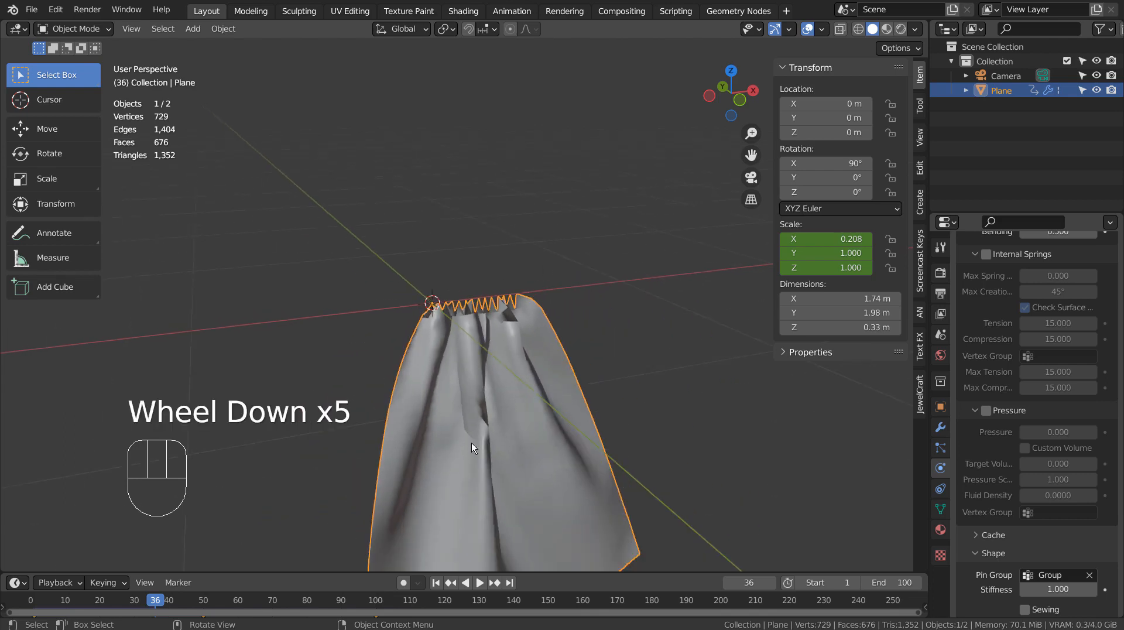
pyautogui.click(436, 582)
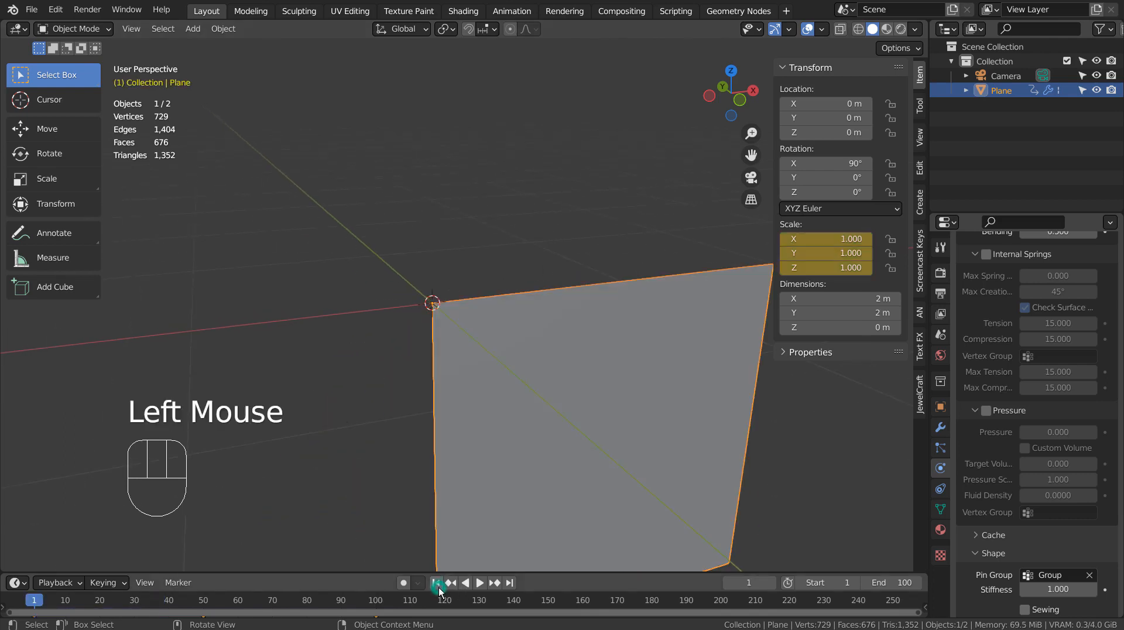
# Step: Enable Self Collisions under the cloth's Collisions settings
pyautogui.scroll(-3)
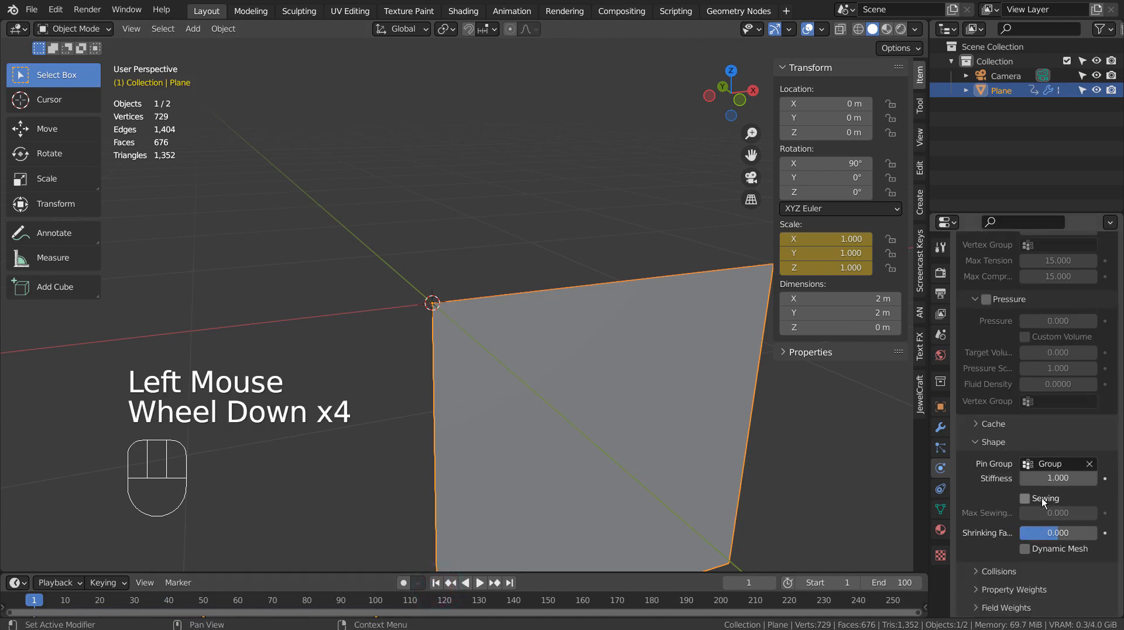
pyautogui.scroll(-3)
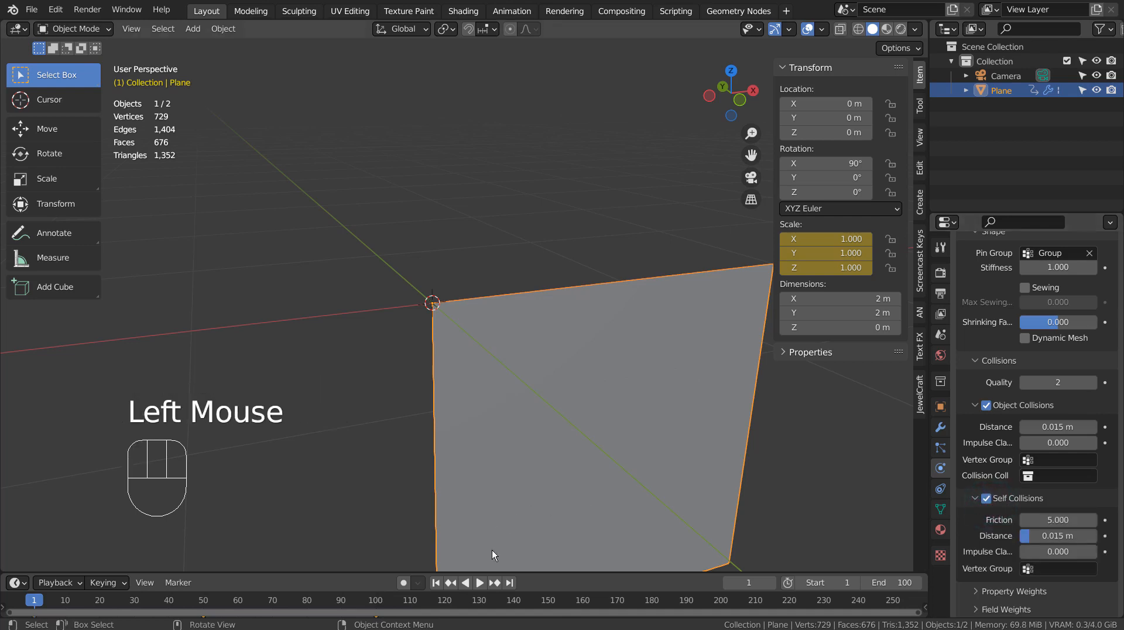
pyautogui.click(479, 581)
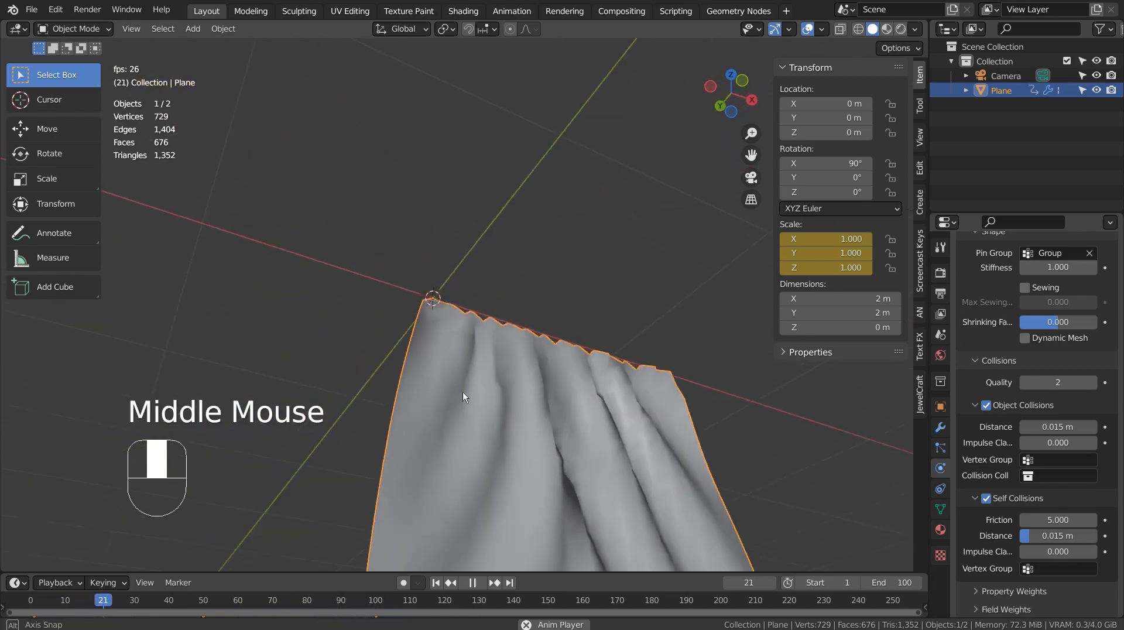
# Step: Zoom out to watch the self-colliding curtain bunch into soft folds during playback
pyautogui.scroll(-3)
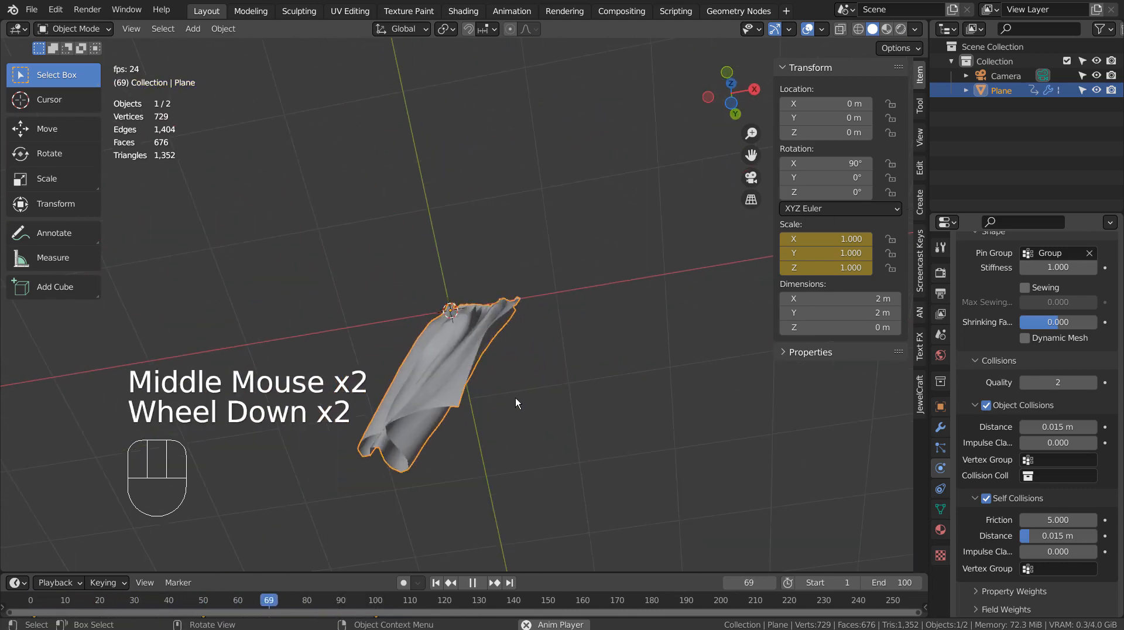